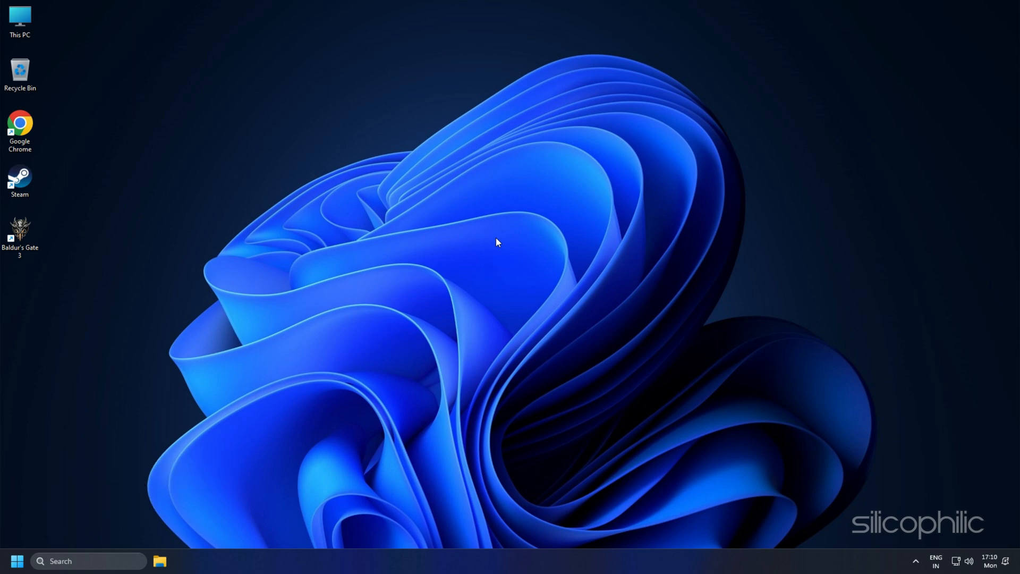
- Open the Run box with Win+R and enter the AppData path
{"action": "key", "text": "win+r"}
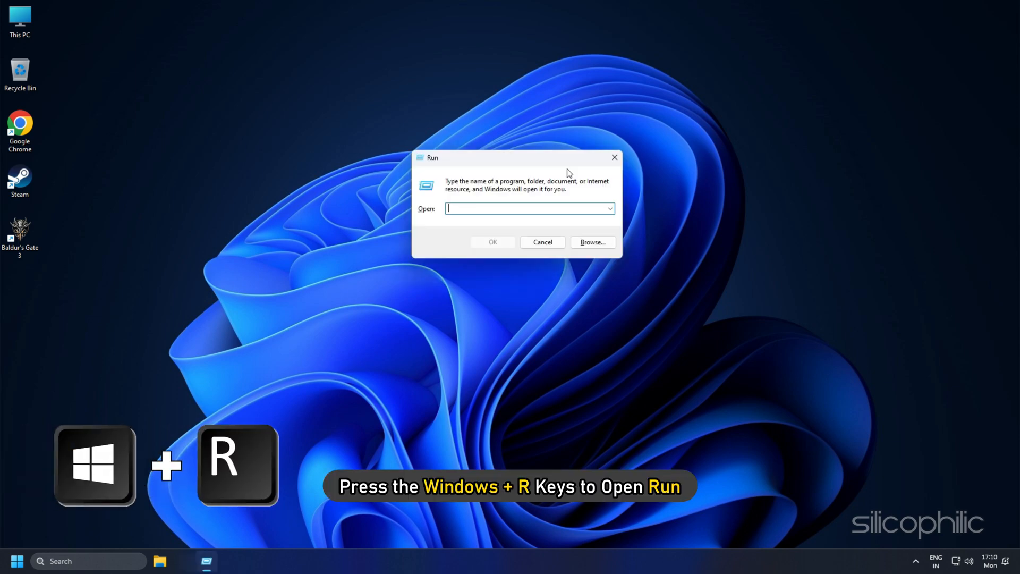
{"action": "type", "text": "a"}
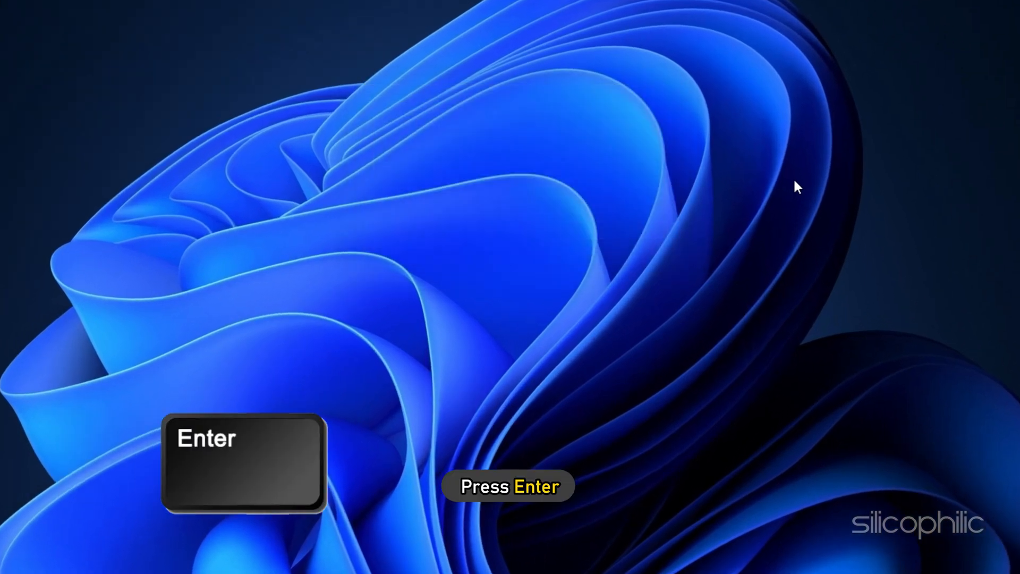
- Open AppData, then go to Local > Larian Studios > Baldur's Gate 3
{"action": "key", "text": "enter"}
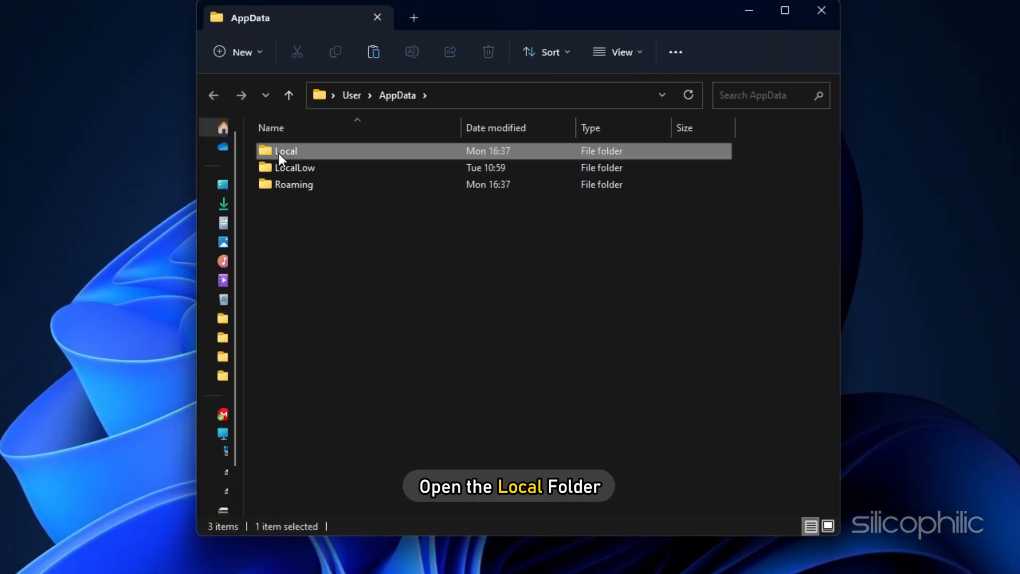
{"action": "double_click", "coordinate": [286, 150]}
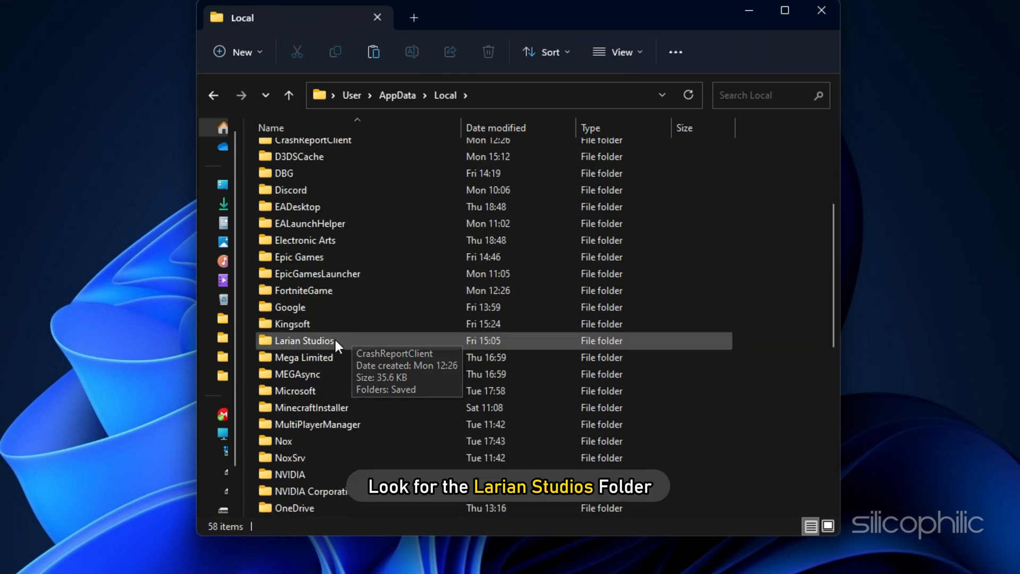
{"action": "left_click", "coordinate": [304, 340]}
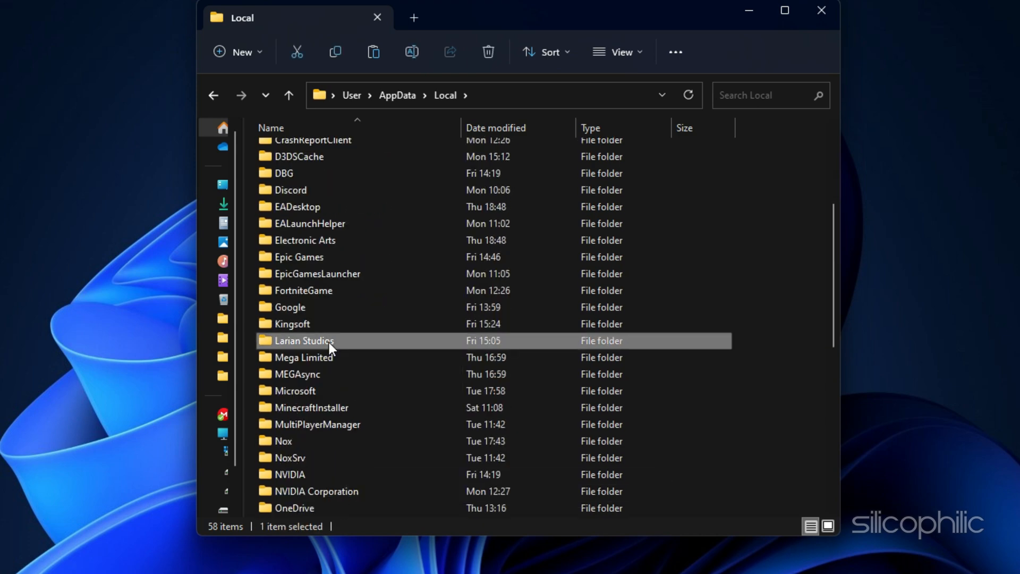
{"action": "double_click", "coordinate": [304, 340]}
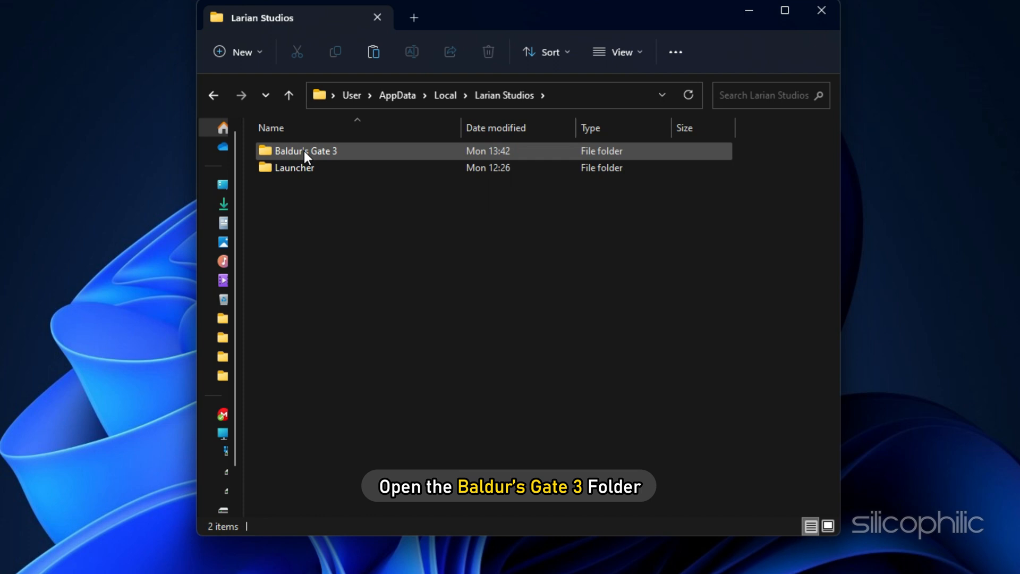
{"action": "double_click", "coordinate": [306, 150]}
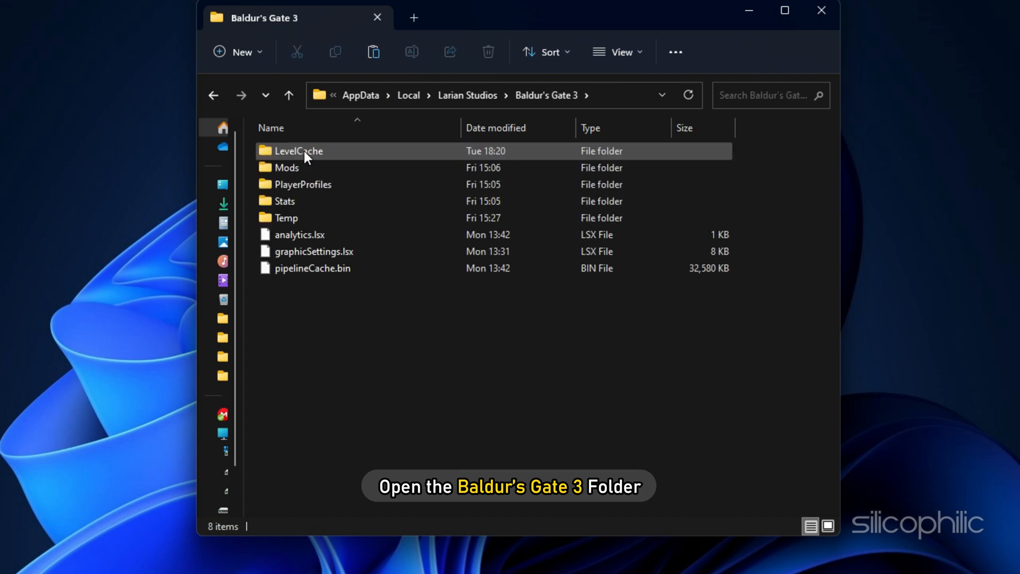
- Apply an action to graphicSettings.lsx from its context menu, then launch Steam
{"action": "left_click", "coordinate": [314, 252]}
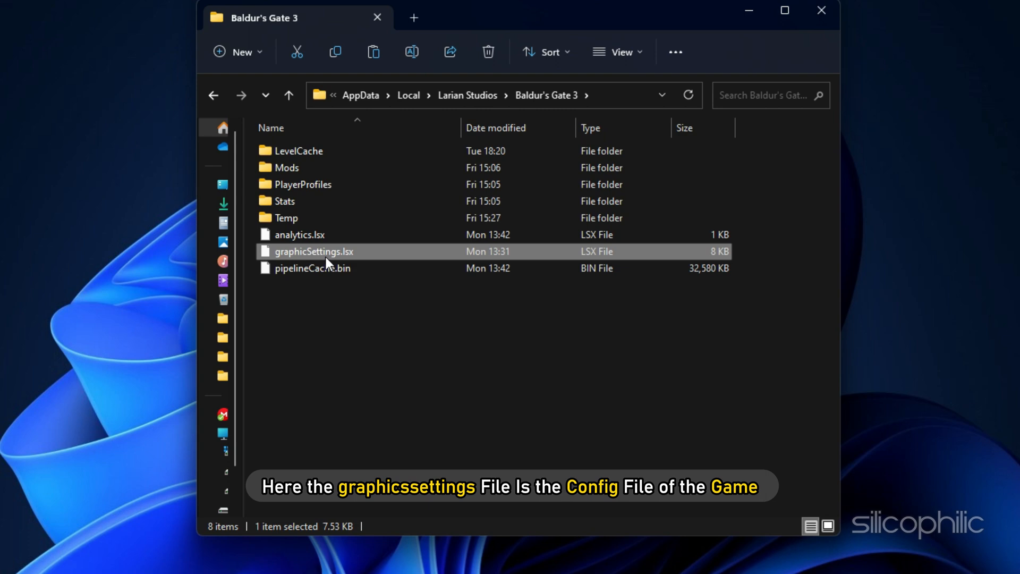
{"action": "right_click", "coordinate": [313, 252]}
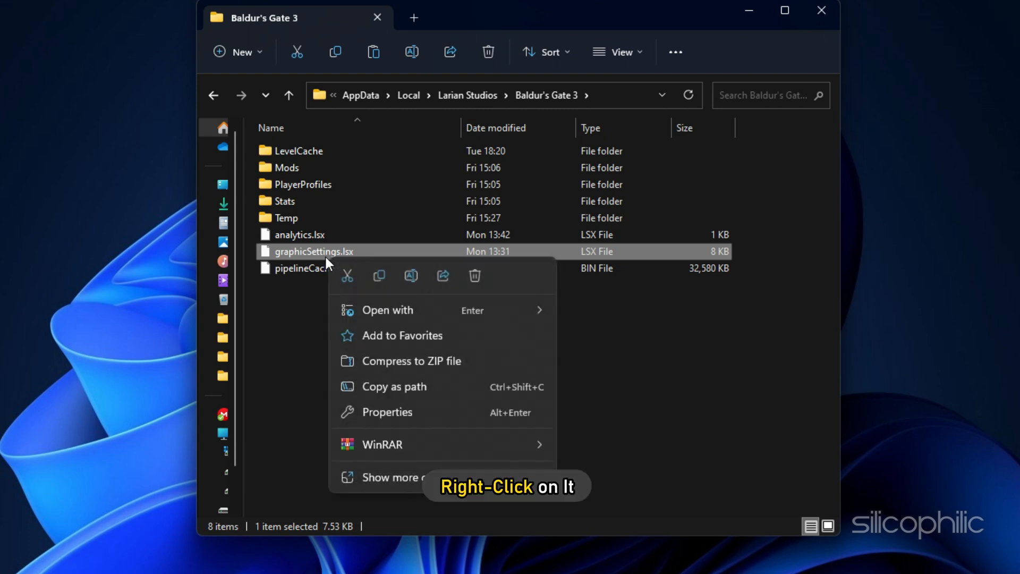
{"action": "left_click", "coordinate": [475, 275]}
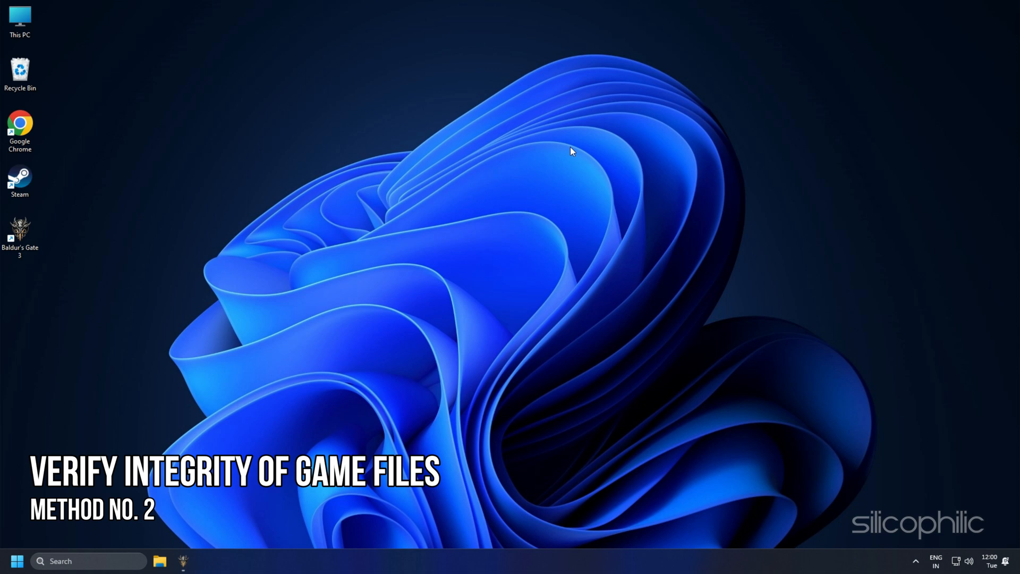
{"action": "double_click", "coordinate": [20, 177]}
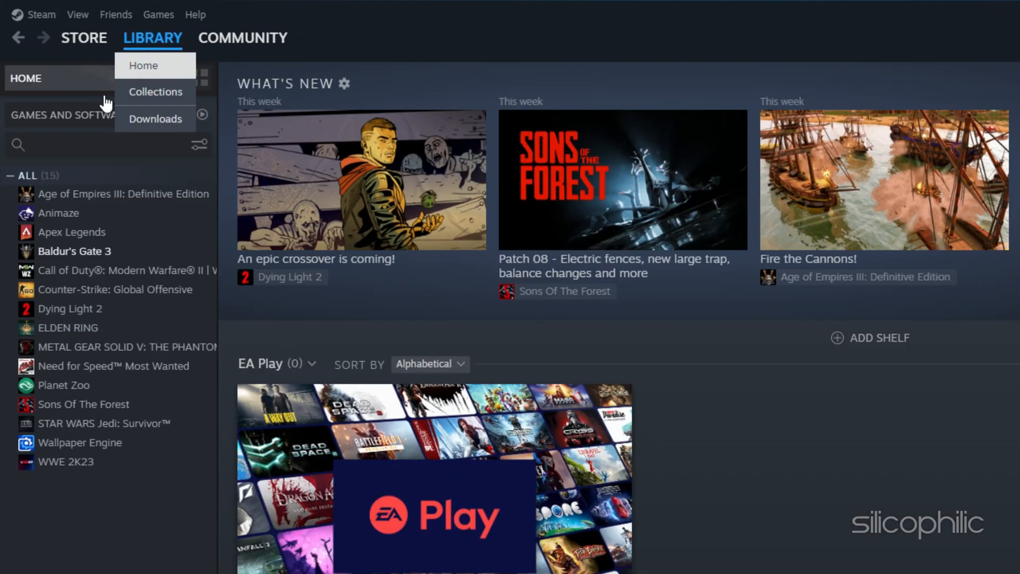
- Verify Baldur's Gate 3's installed game files and approve the Steam Client Service prompt
{"action": "right_click", "coordinate": [74, 251]}
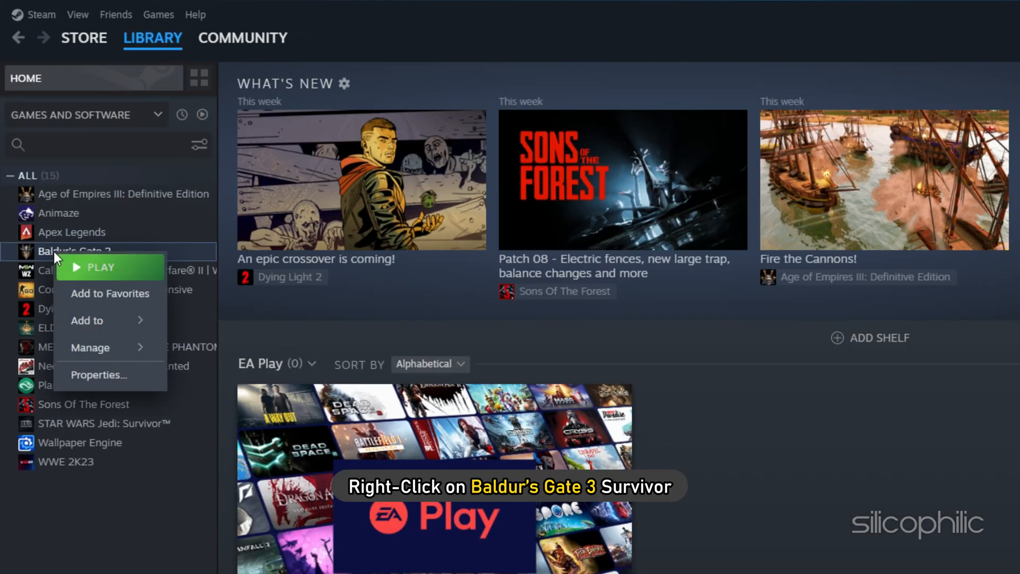
{"action": "mouse_move", "coordinate": [99, 375]}
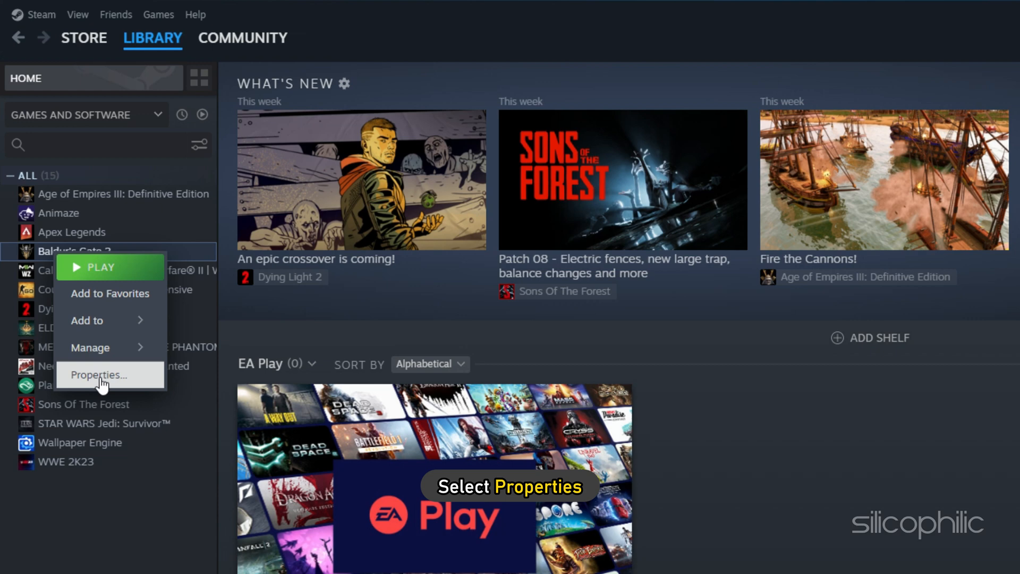
{"action": "left_click", "coordinate": [98, 375]}
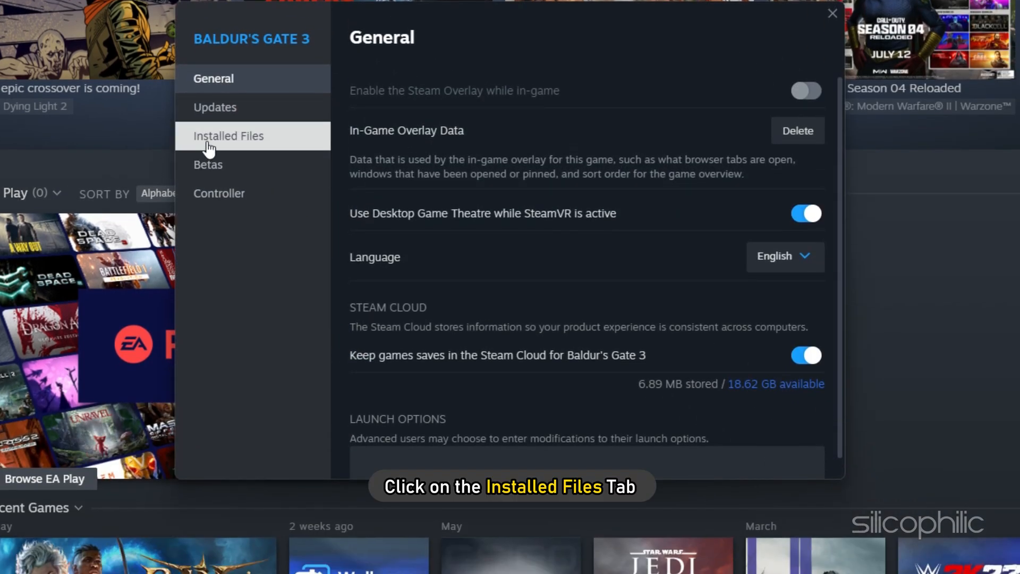
{"action": "left_click", "coordinate": [229, 135]}
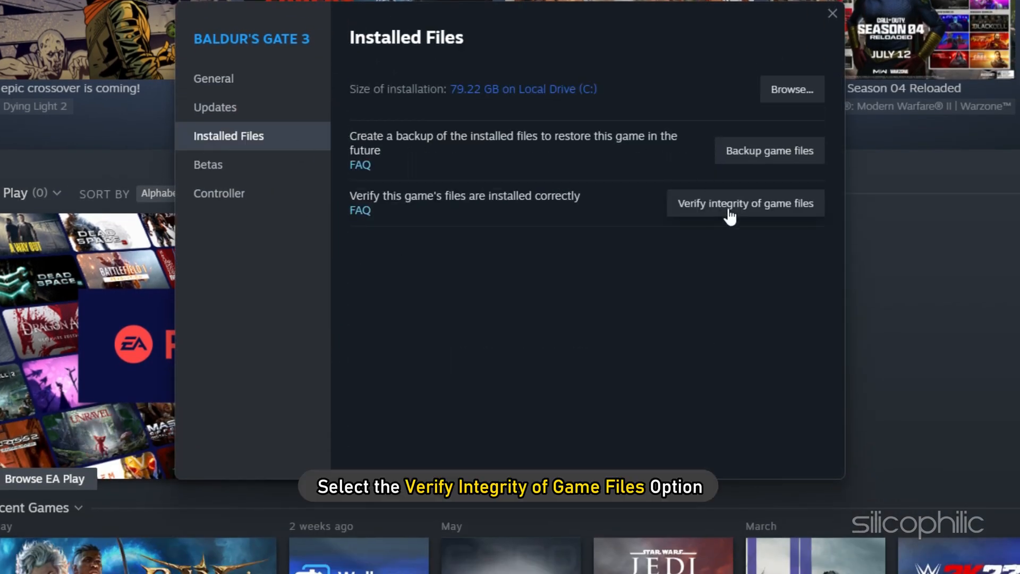
{"action": "left_click", "coordinate": [745, 203]}
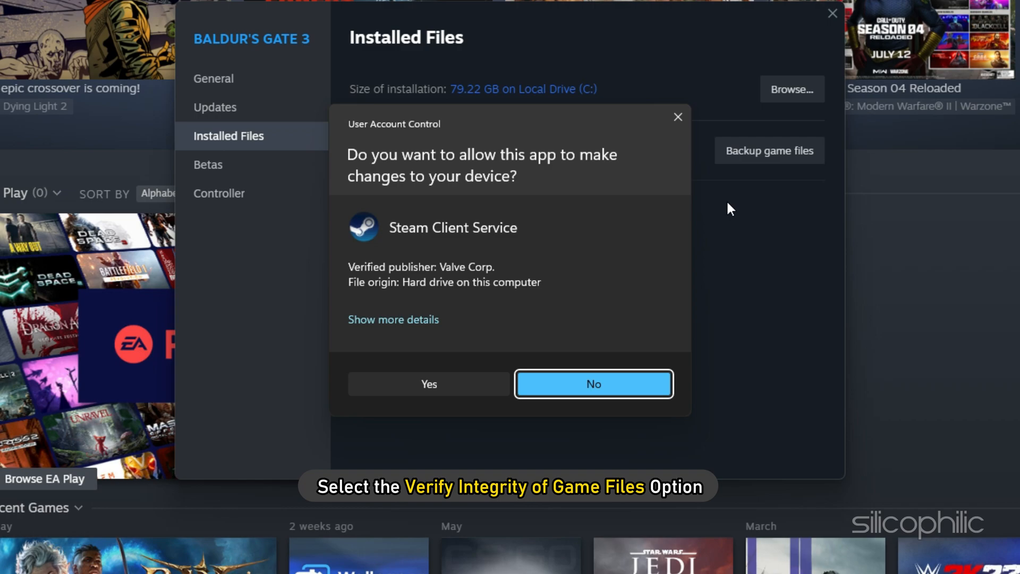
{"action": "left_click", "coordinate": [428, 384]}
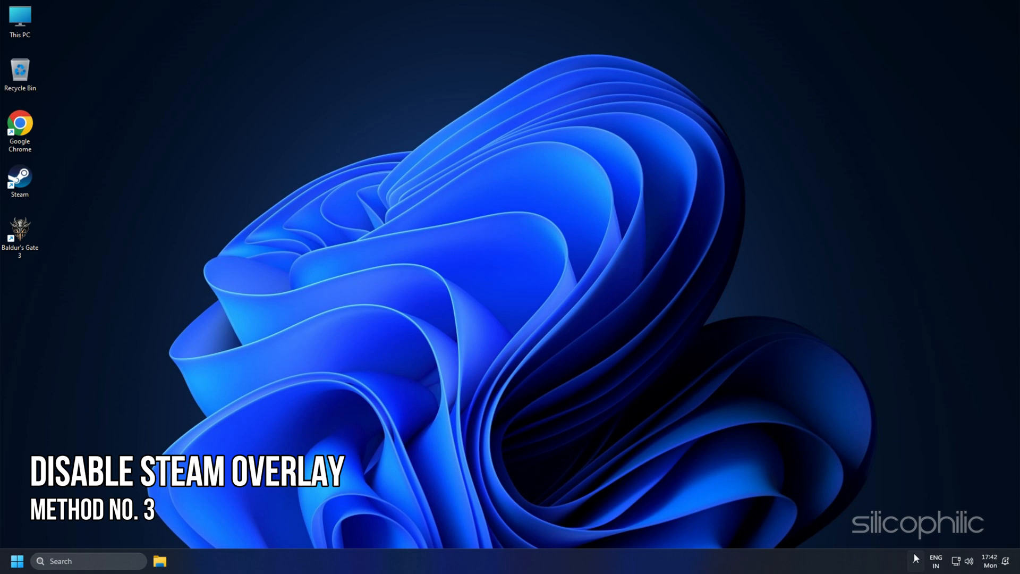
{"action": "double_click", "coordinate": [19, 179]}
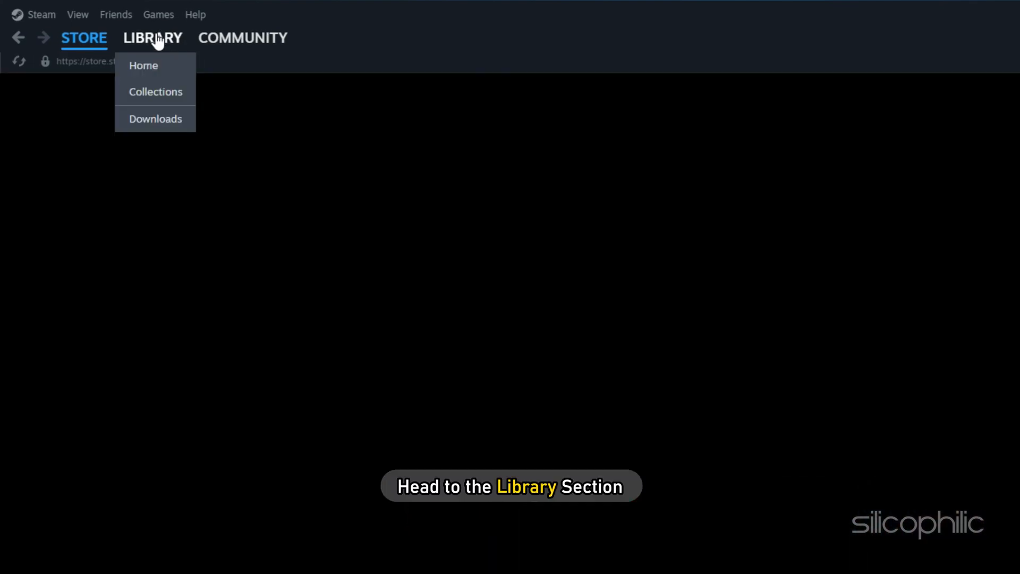
- Disable 'Enable the Steam Overlay while in-game' in Baldur's Gate 3's Properties, then close Steam
{"action": "right_click", "coordinate": [76, 252]}
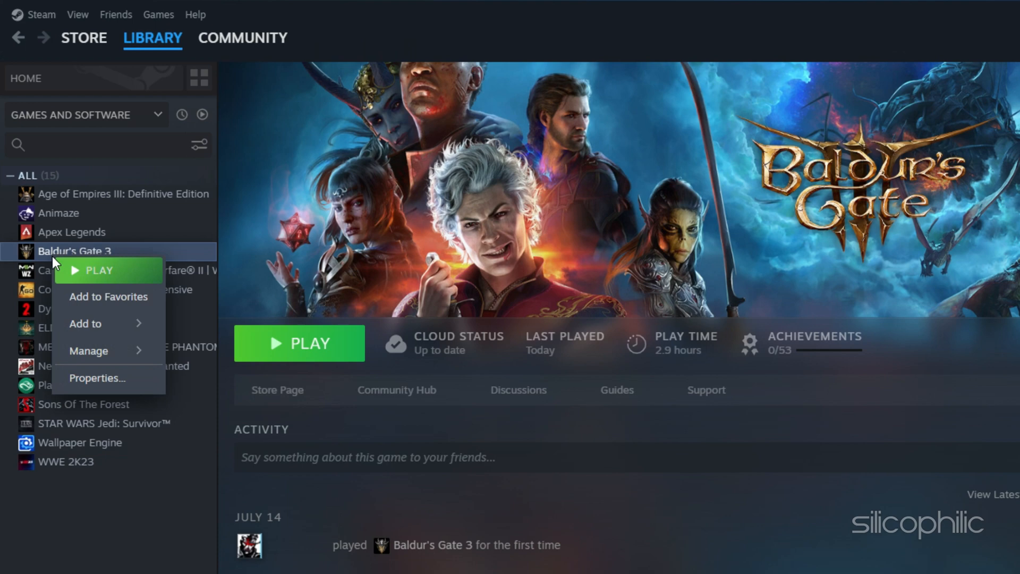
{"action": "left_click", "coordinate": [96, 377]}
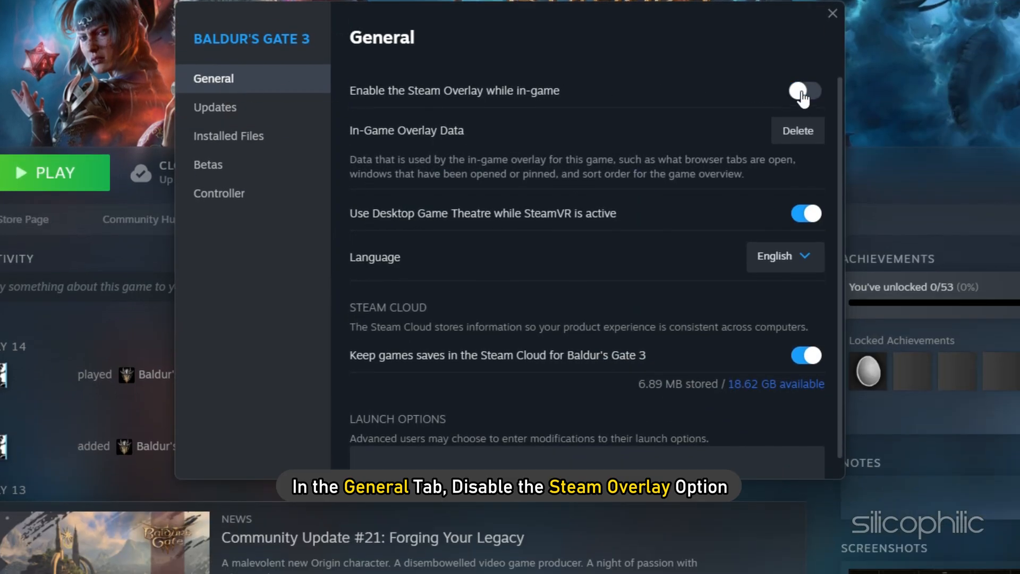
{"action": "left_click", "coordinate": [805, 91]}
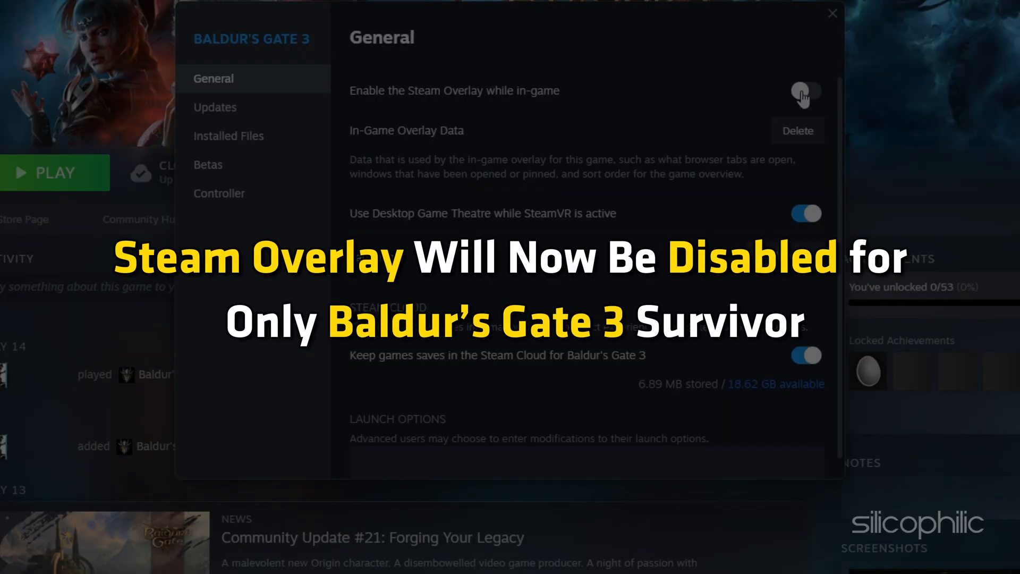
{"action": "left_click", "coordinate": [832, 13]}
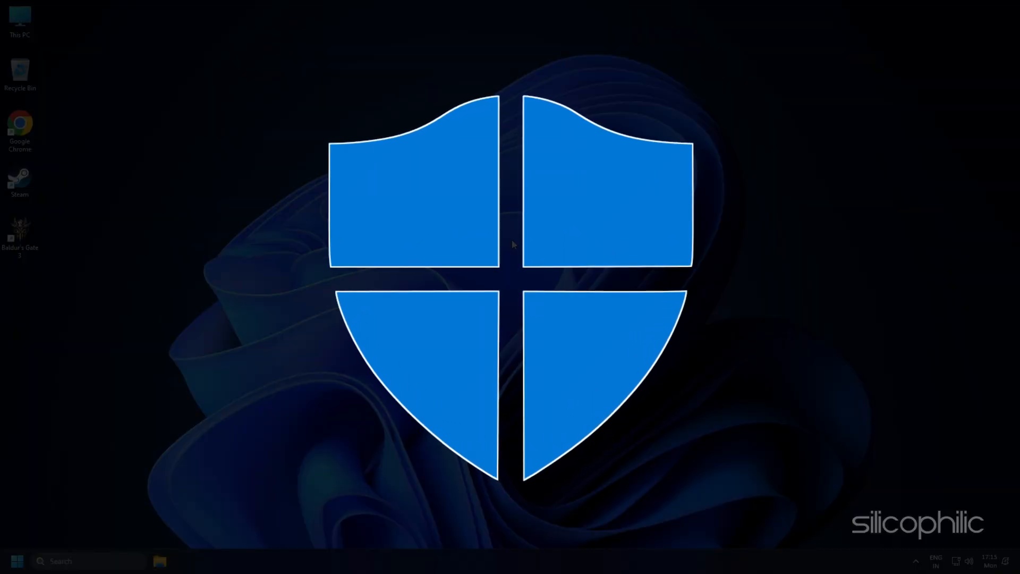
- Search the taskbar for Windows Security and open the app
{"action": "type", "text": "windows Tools"}
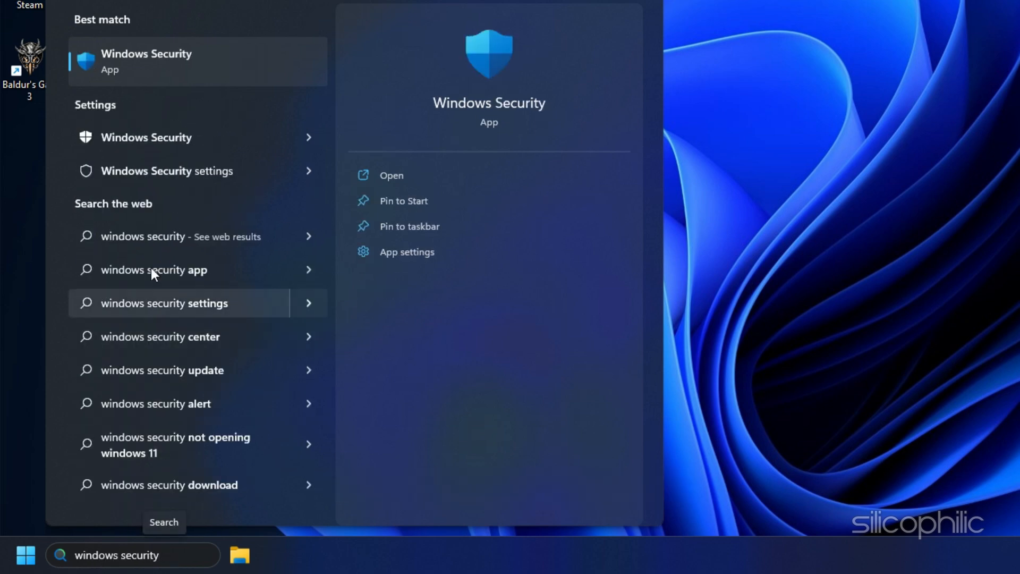
{"action": "left_click", "coordinate": [391, 175]}
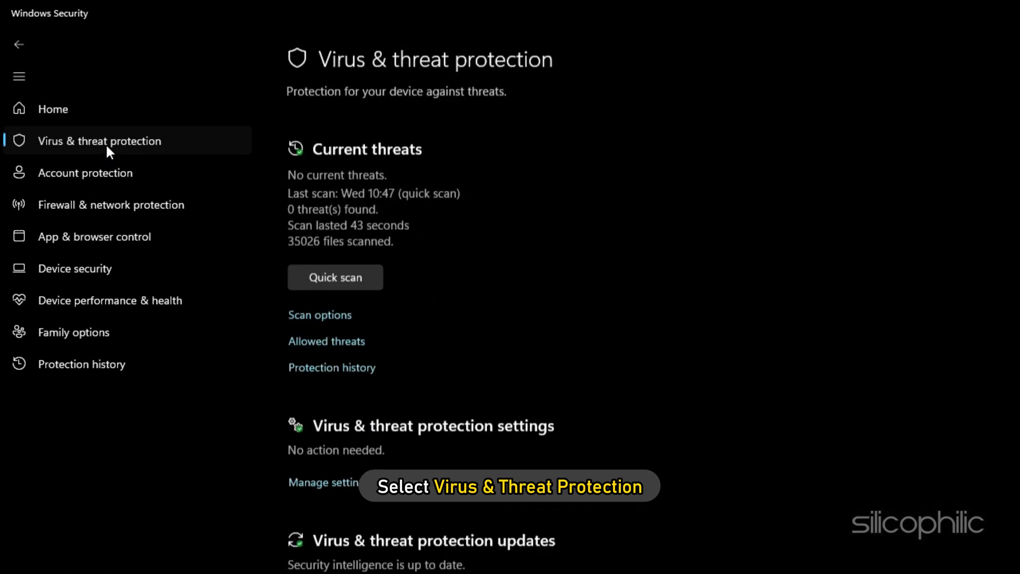
- Open Manage ransomware protection and toggle Controlled folder access off
{"action": "scroll", "scroll_direction": "down", "scroll_amount": 3}
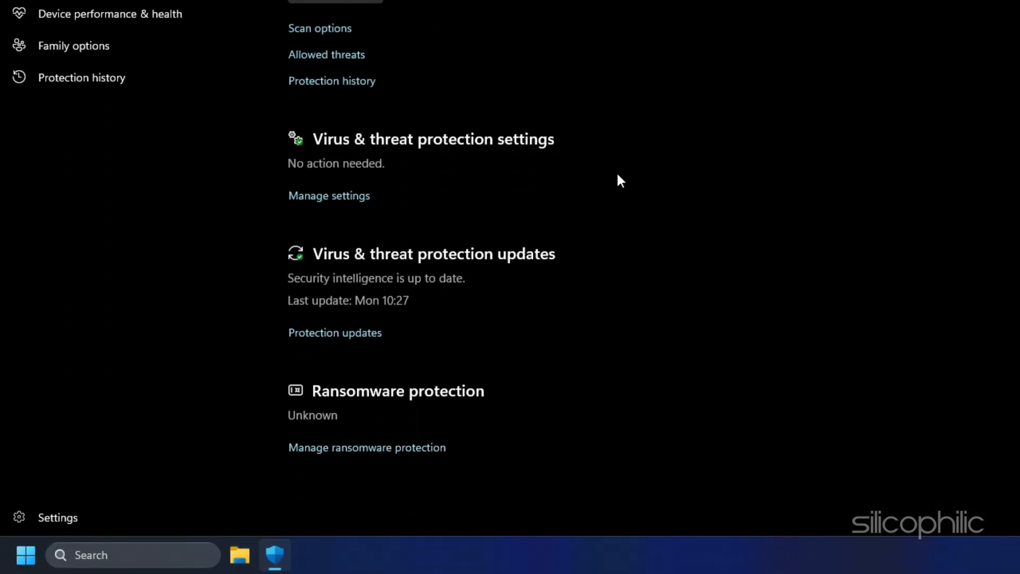
{"action": "mouse_move", "coordinate": [366, 448]}
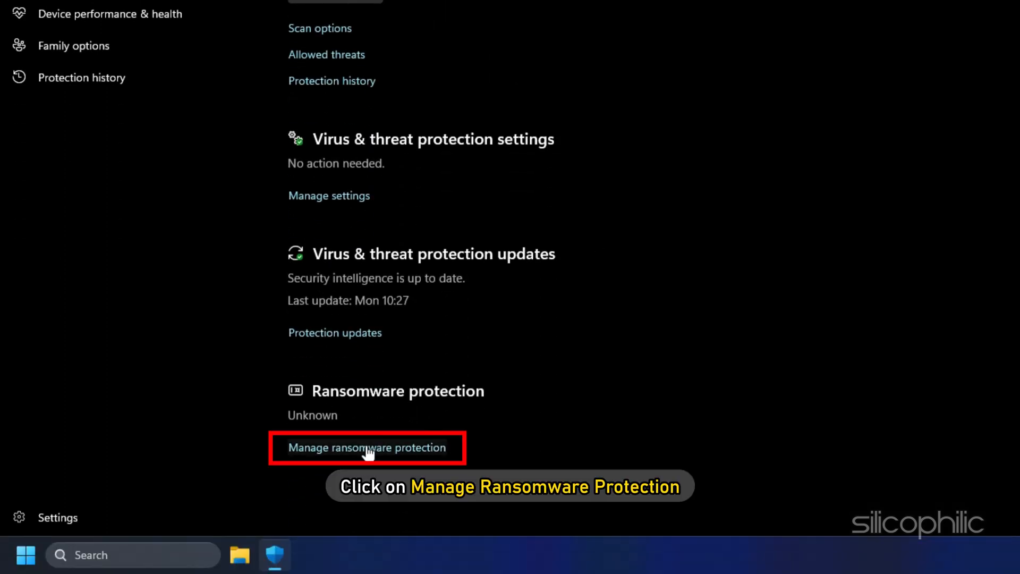
{"action": "left_click", "coordinate": [366, 447]}
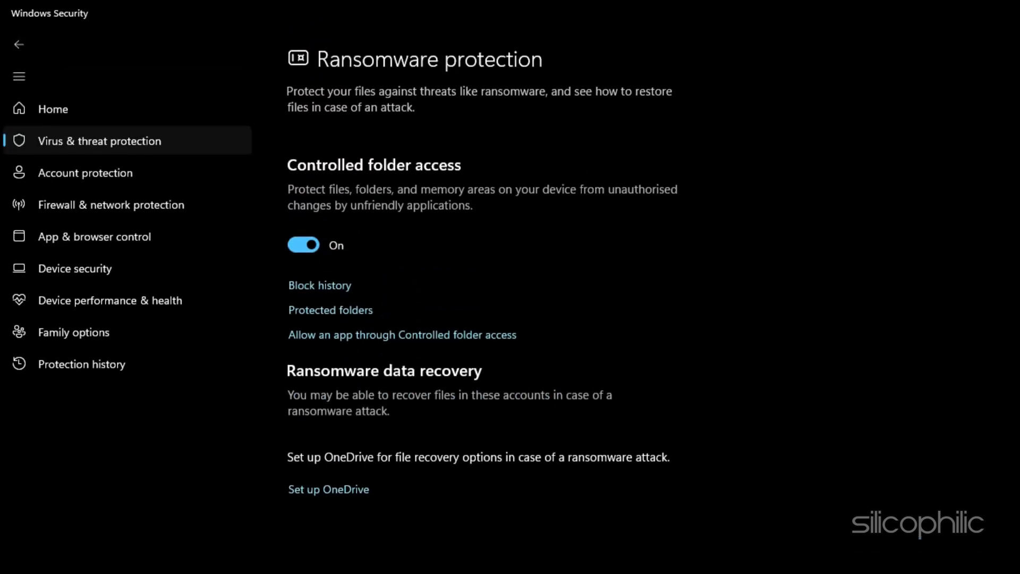
{"action": "left_click", "coordinate": [402, 334]}
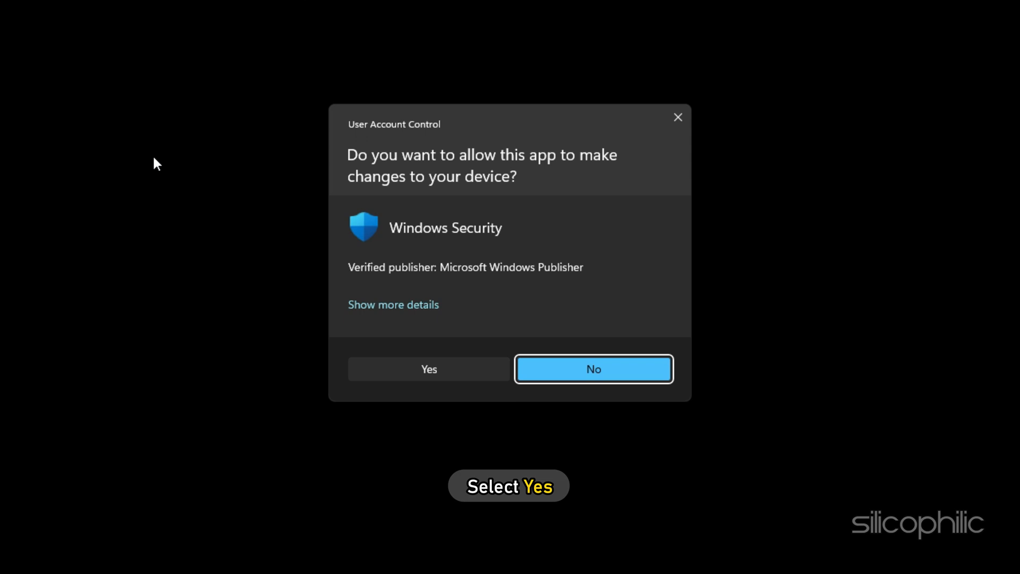
- Add bg3.exe and bg3_dx11.exe from Baldurs Gate 3\bin as allowed apps
{"action": "left_click", "coordinate": [429, 369]}
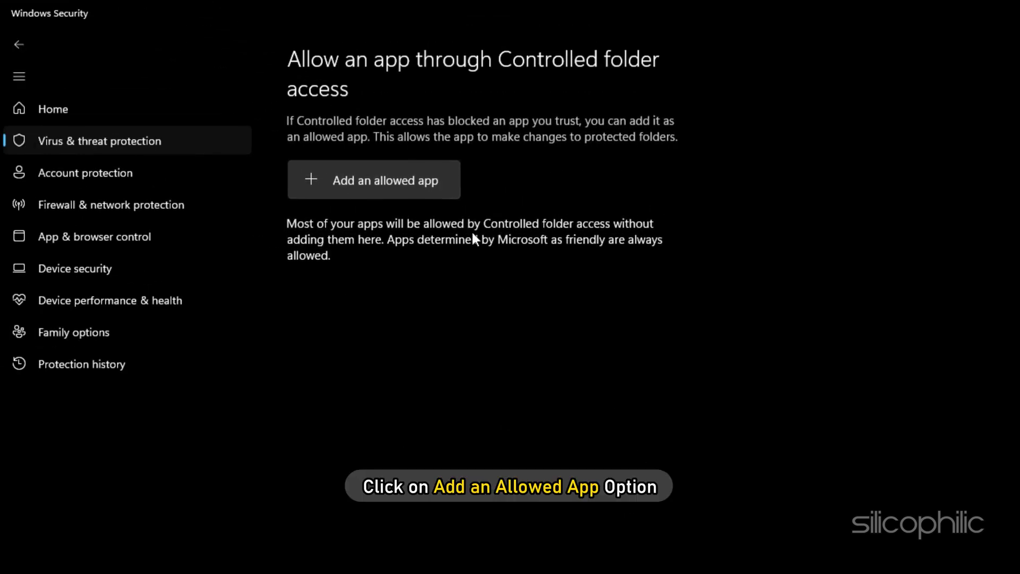
{"action": "left_click", "coordinate": [373, 179]}
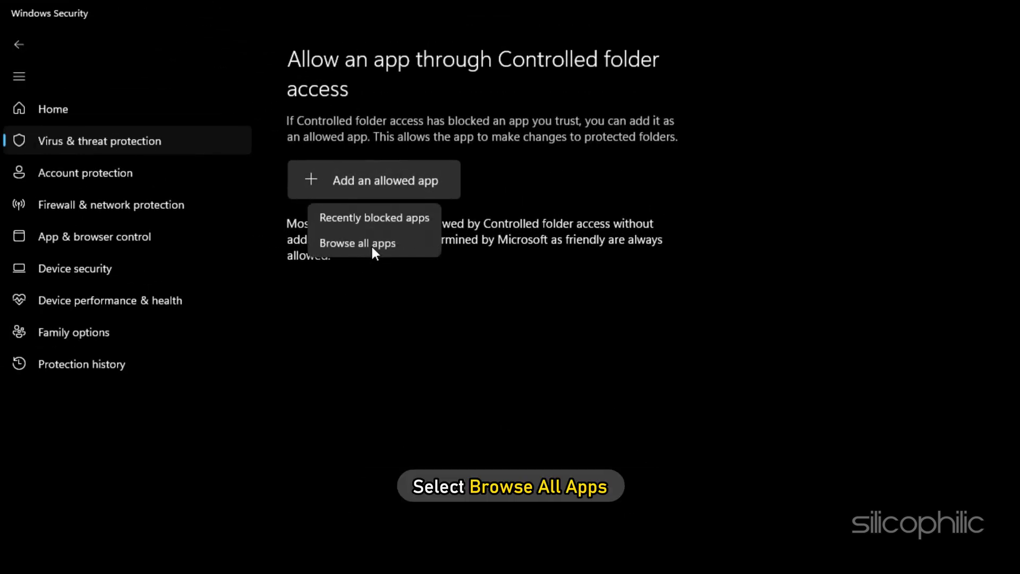
{"action": "left_click", "coordinate": [357, 242]}
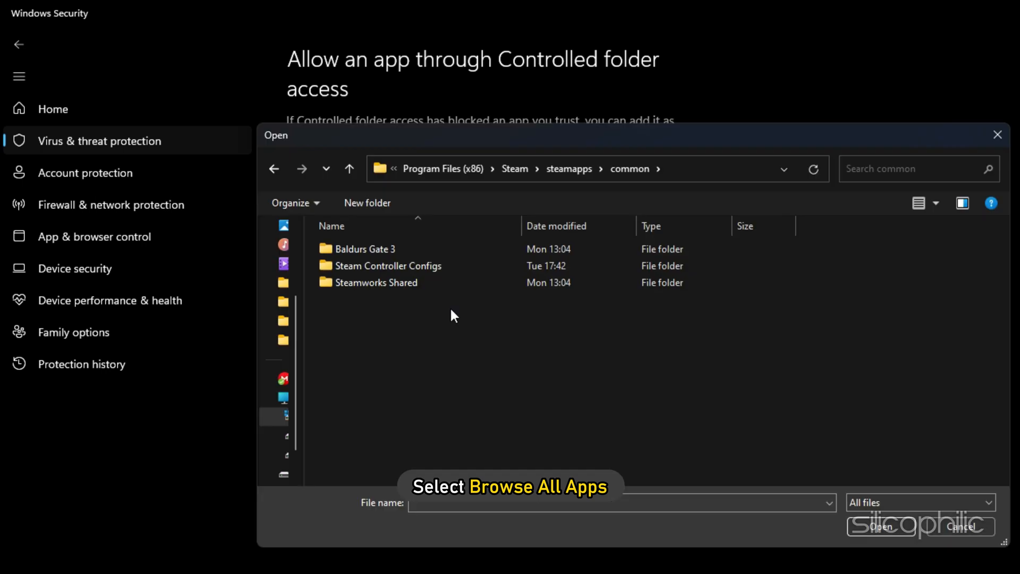
{"action": "double_click", "coordinate": [365, 249]}
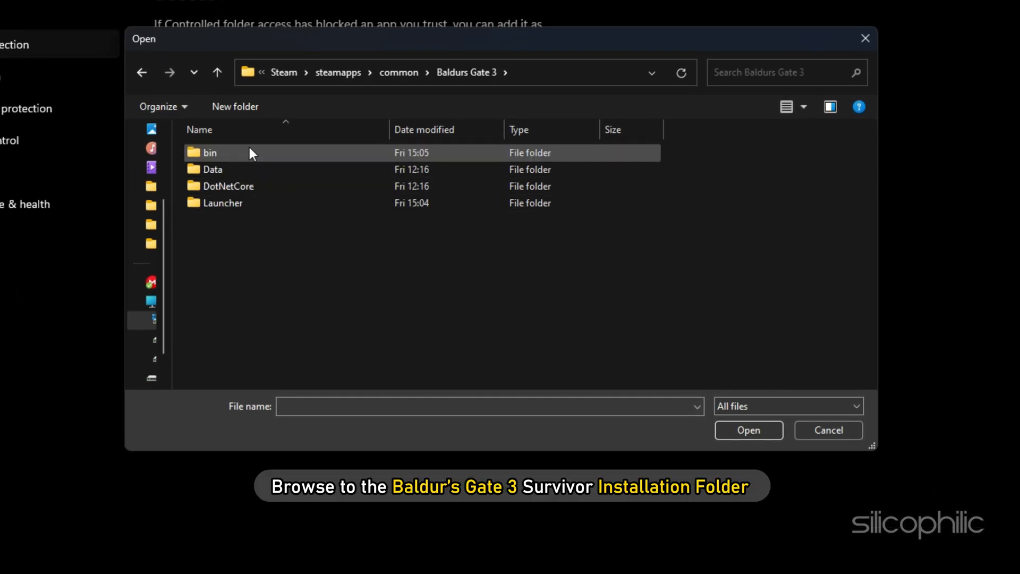
{"action": "double_click", "coordinate": [208, 153]}
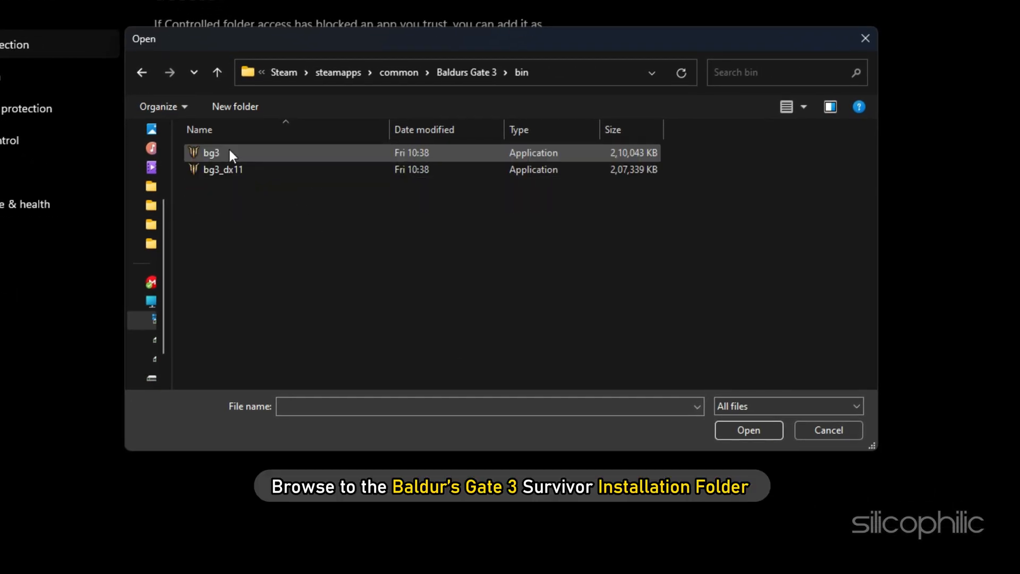
{"action": "left_click", "coordinate": [748, 430]}
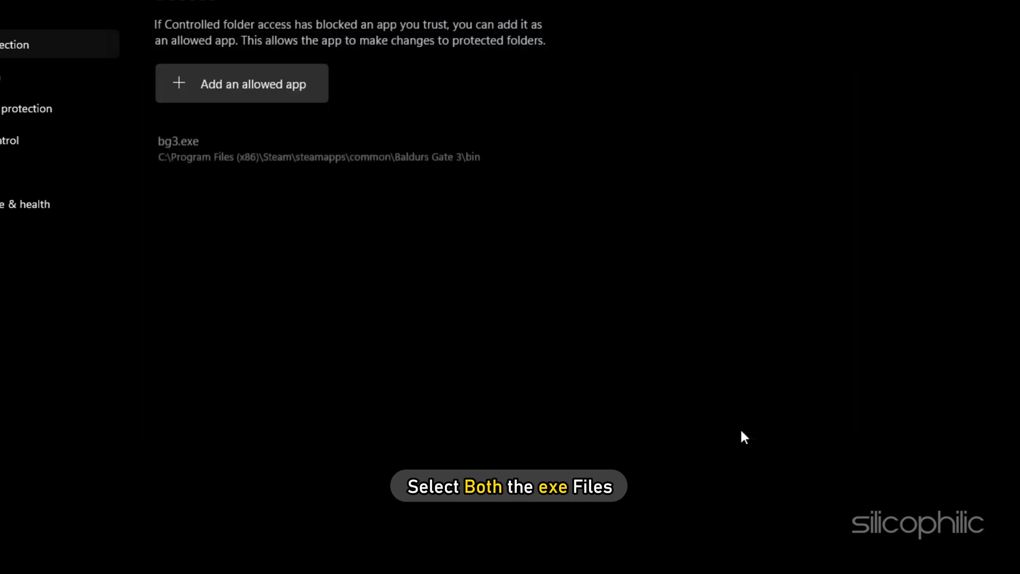
{"action": "left_click", "coordinate": [241, 83]}
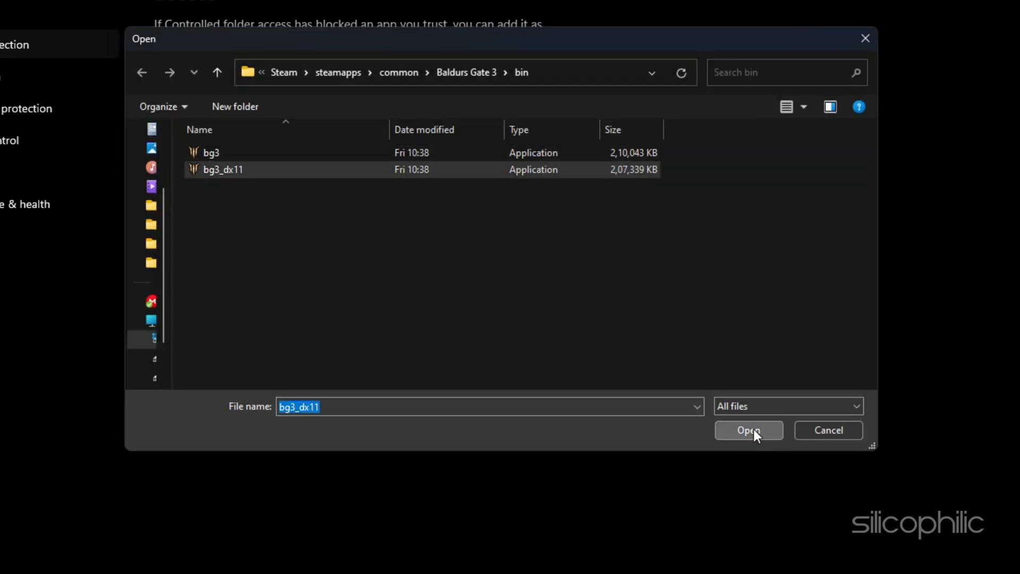
{"action": "left_click", "coordinate": [748, 430]}
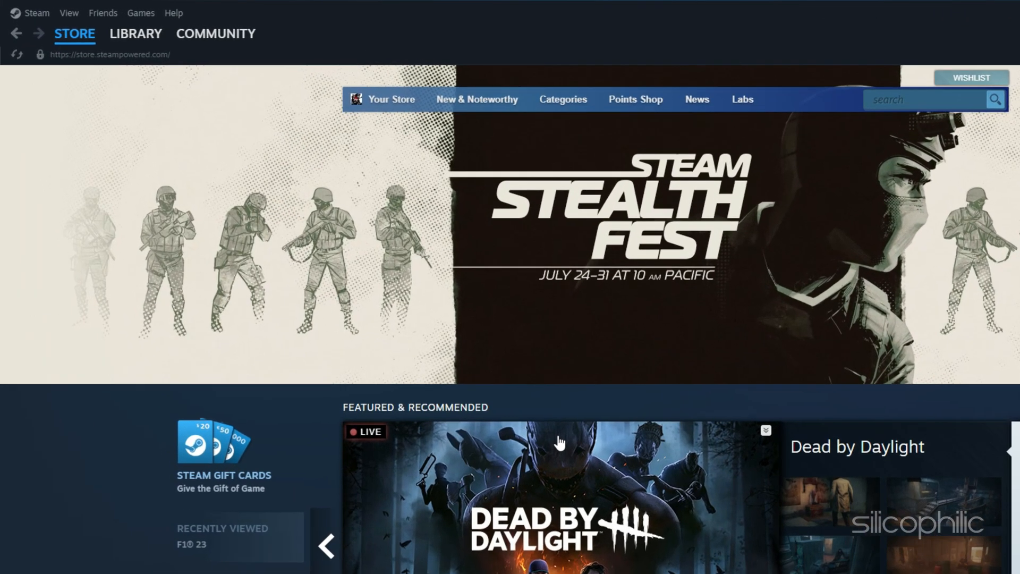
- Browse Baldur's Gate 3's local files from the Steam Library and open the bin folder
{"action": "left_click", "coordinate": [135, 33]}
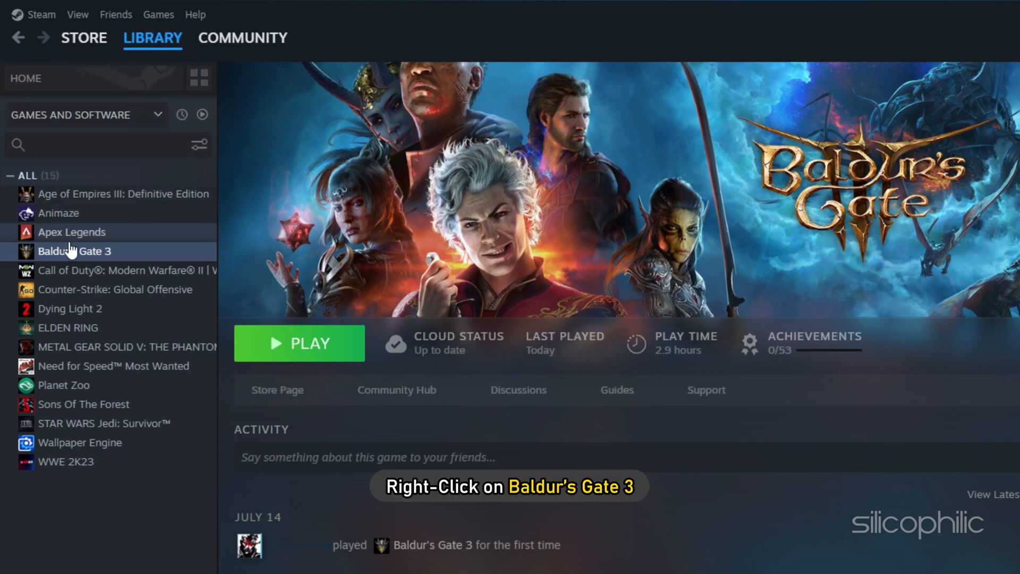
{"action": "right_click", "coordinate": [75, 252]}
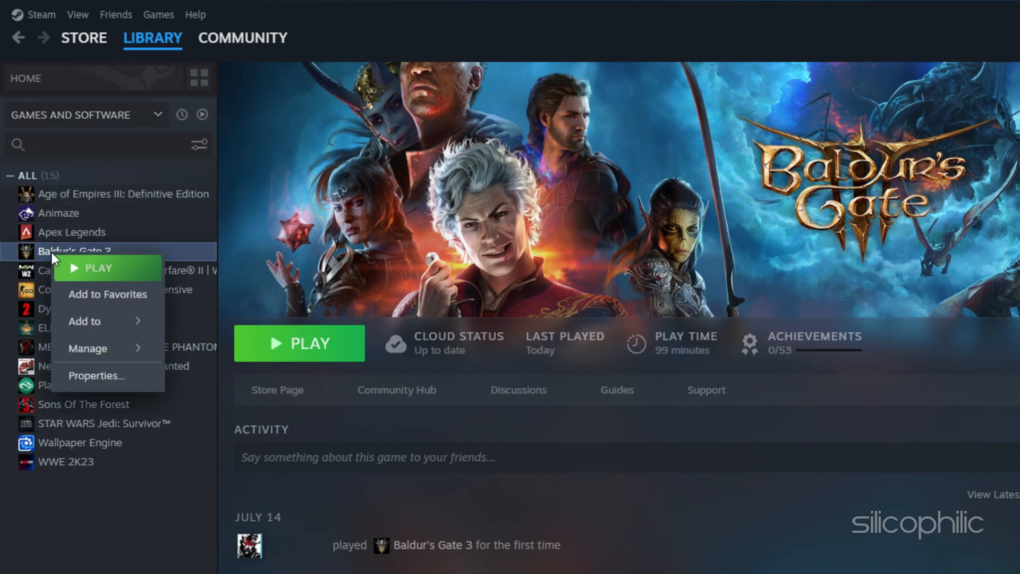
{"action": "left_click", "coordinate": [87, 348]}
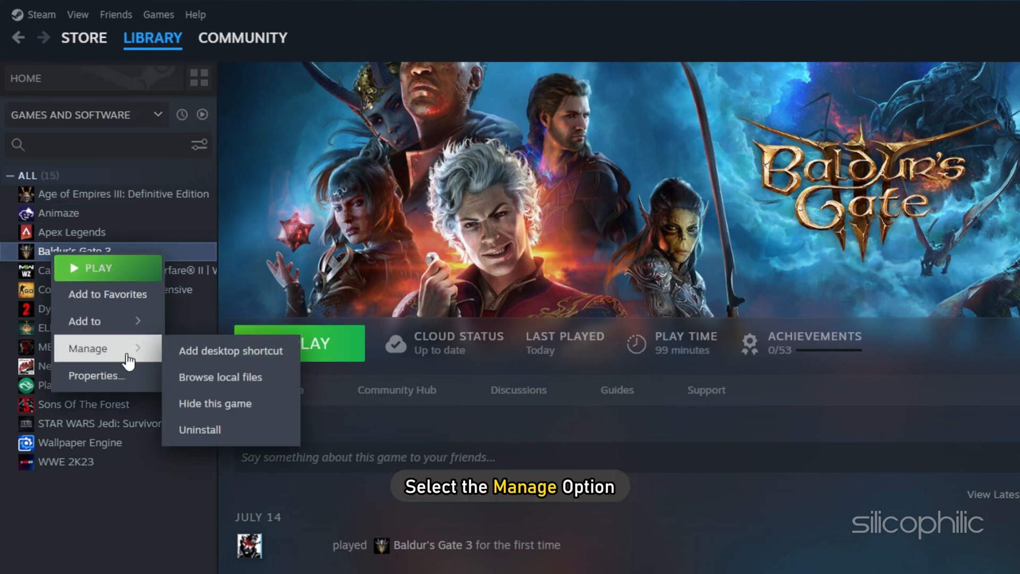
{"action": "left_click", "coordinate": [220, 377]}
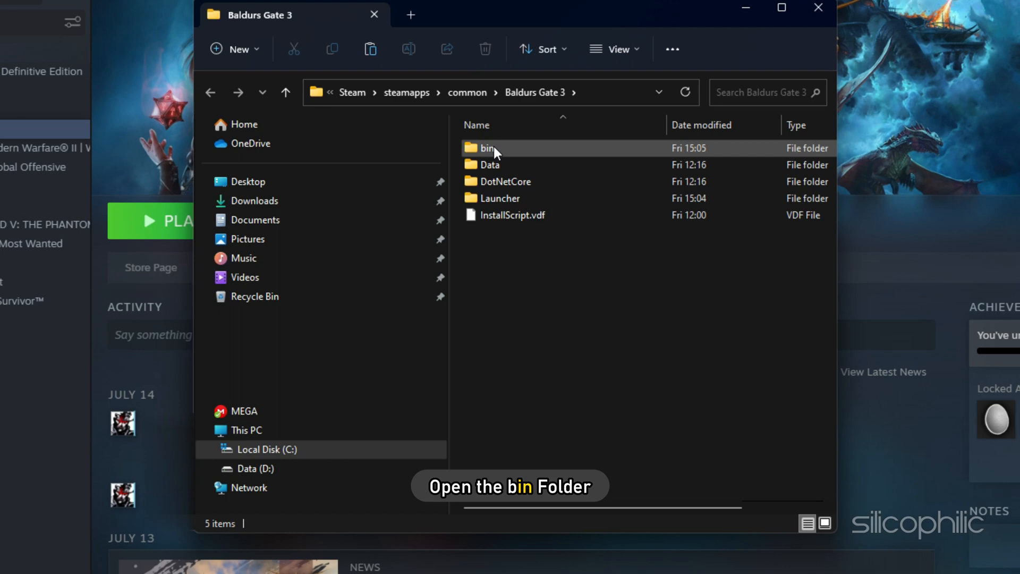
{"action": "double_click", "coordinate": [484, 148]}
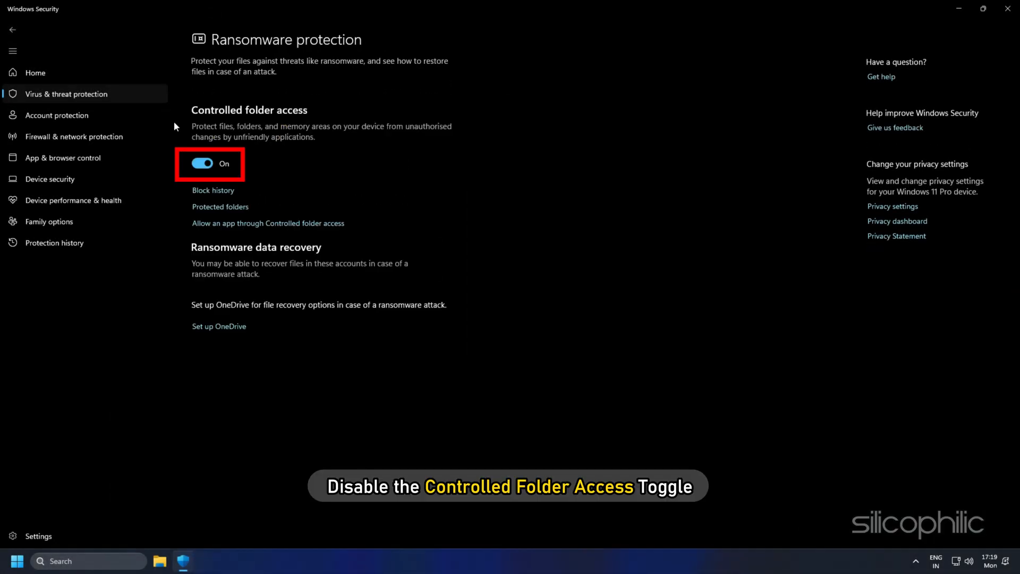
- Switch Controlled folder access off and close Windows Security
{"action": "left_click", "coordinate": [202, 163]}
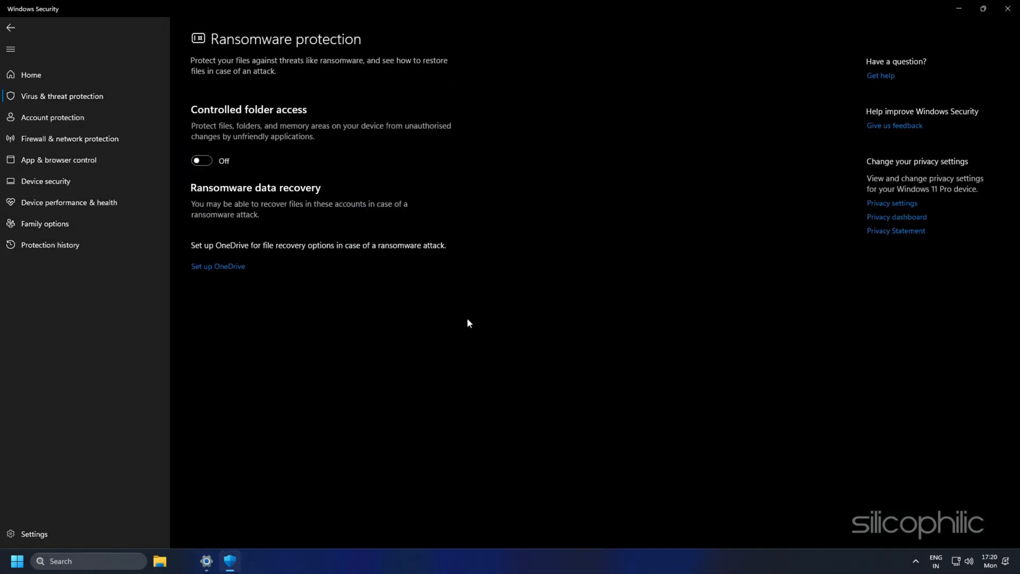
{"action": "left_click", "coordinate": [1009, 8]}
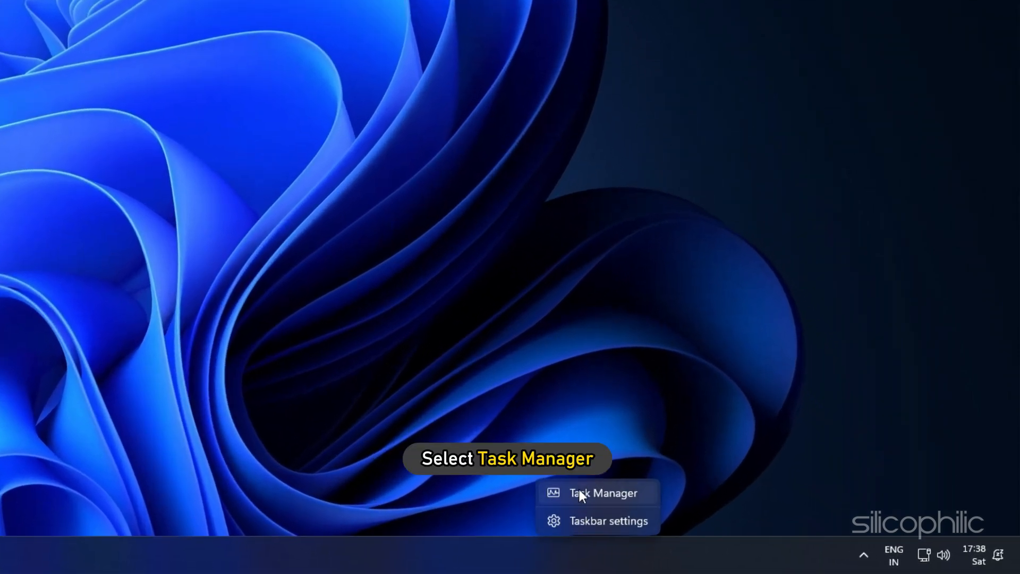
- Open Task Manager and close a background app
{"action": "left_click", "coordinate": [602, 493]}
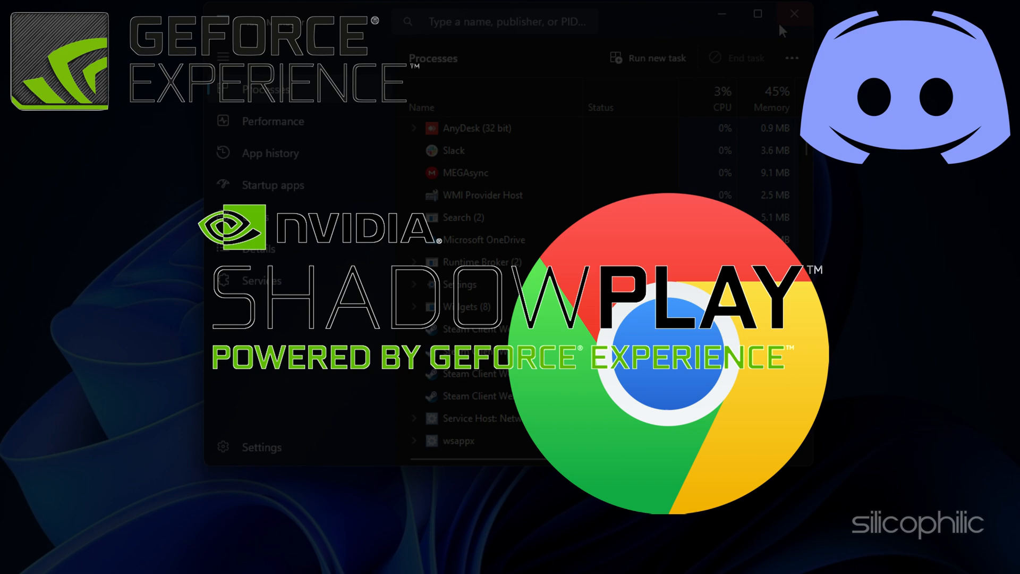
{"action": "left_click", "coordinate": [793, 13]}
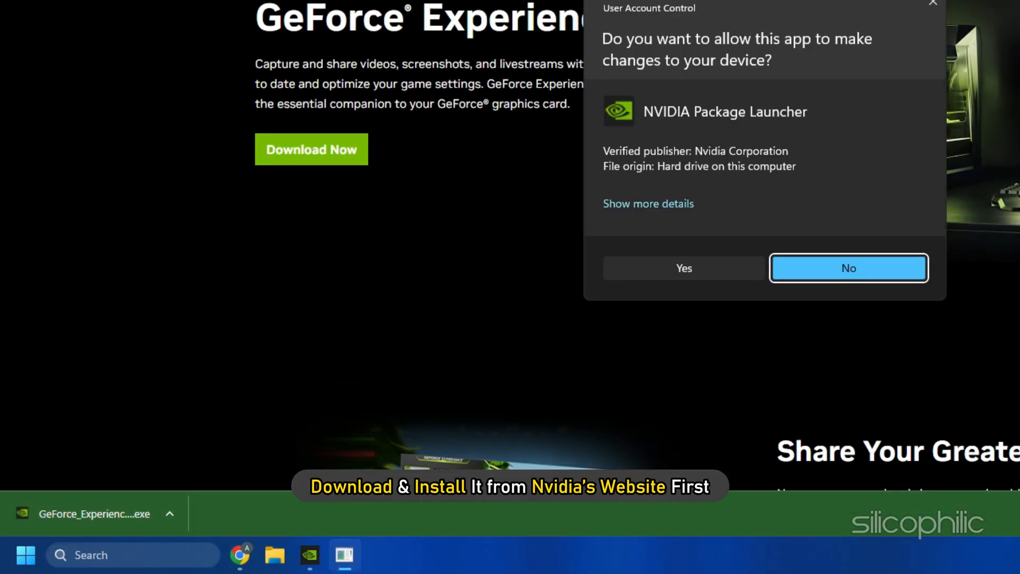
- Install GeForce Experience and check Drivers for updates, finding Game Ready Driver 536.40
{"action": "left_click", "coordinate": [684, 268]}
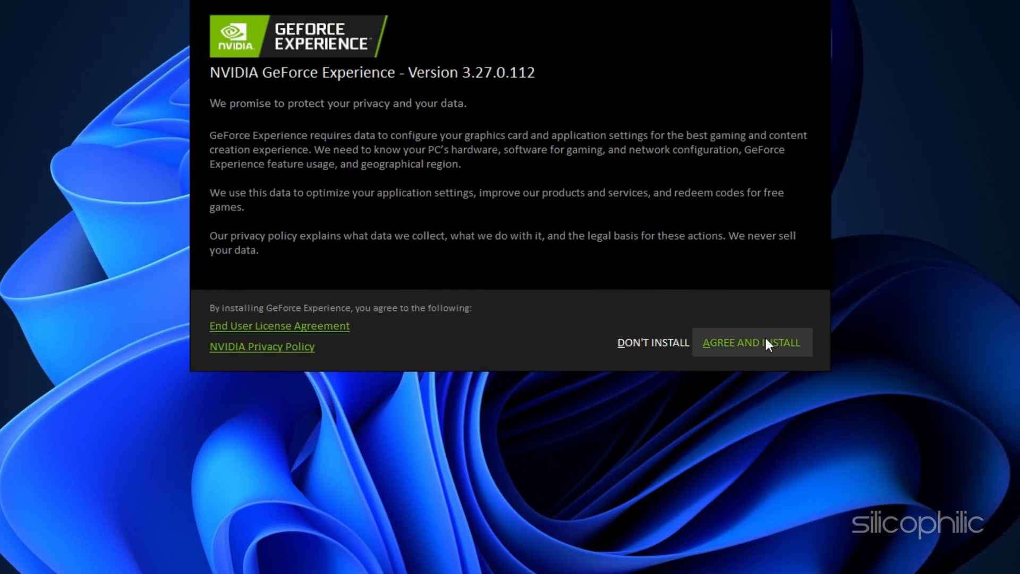
{"action": "left_click", "coordinate": [751, 342]}
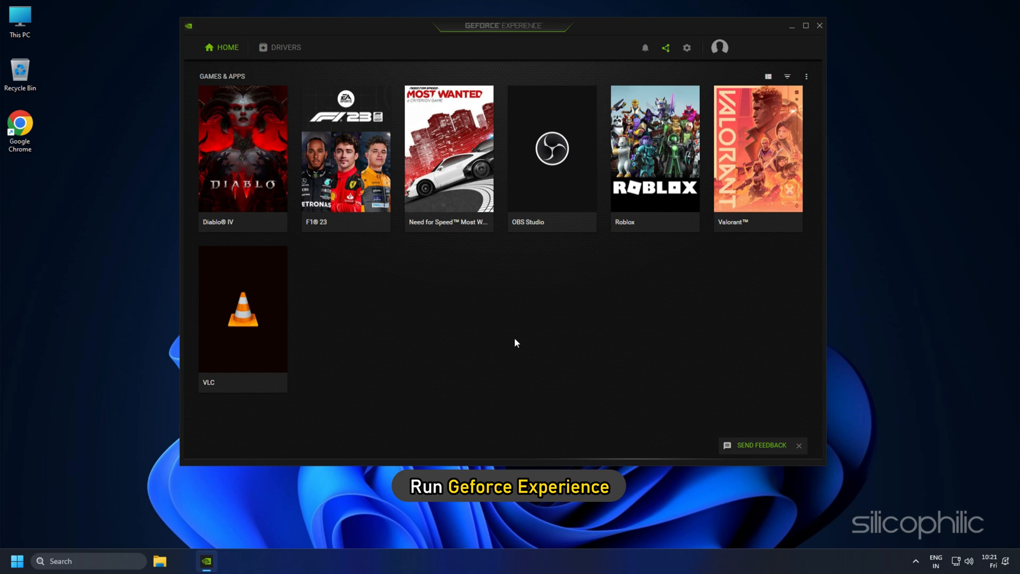
{"action": "mouse_move", "coordinate": [504, 318]}
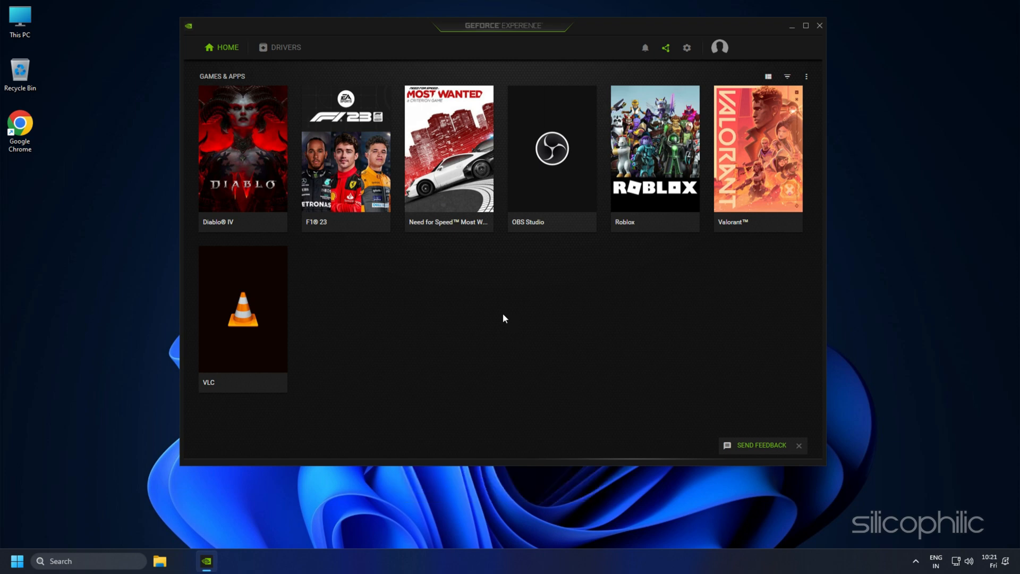
{"action": "left_click", "coordinate": [287, 47]}
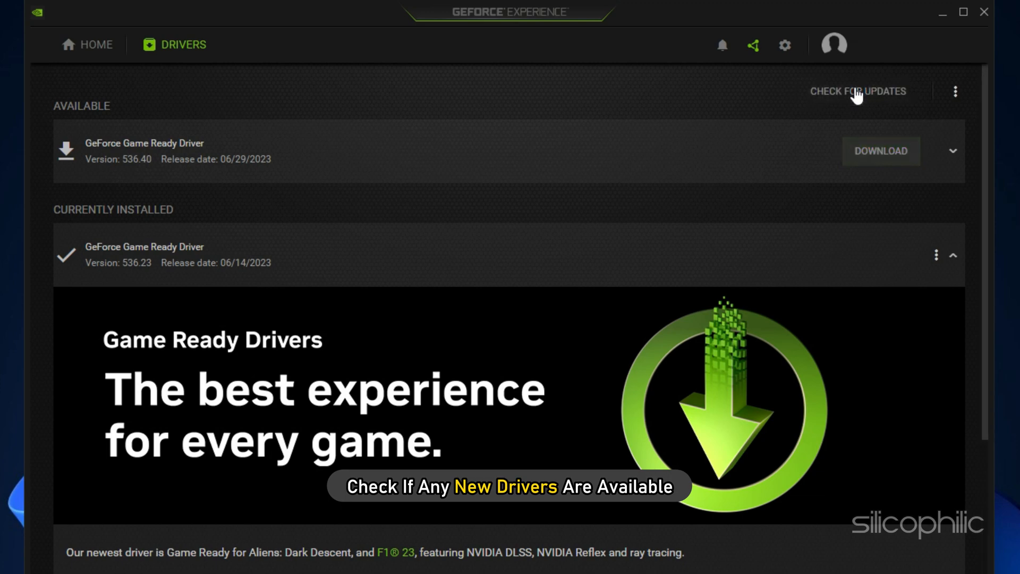
{"action": "left_click", "coordinate": [880, 151]}
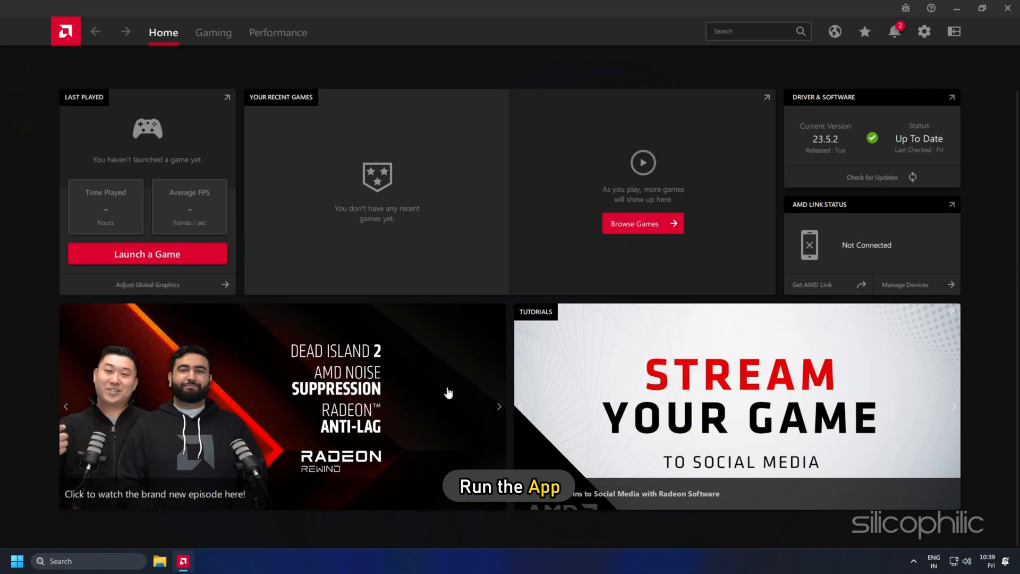
- Check for AMD driver updates, confirming version 23.5.2 is up to date
{"action": "left_click", "coordinate": [872, 177]}
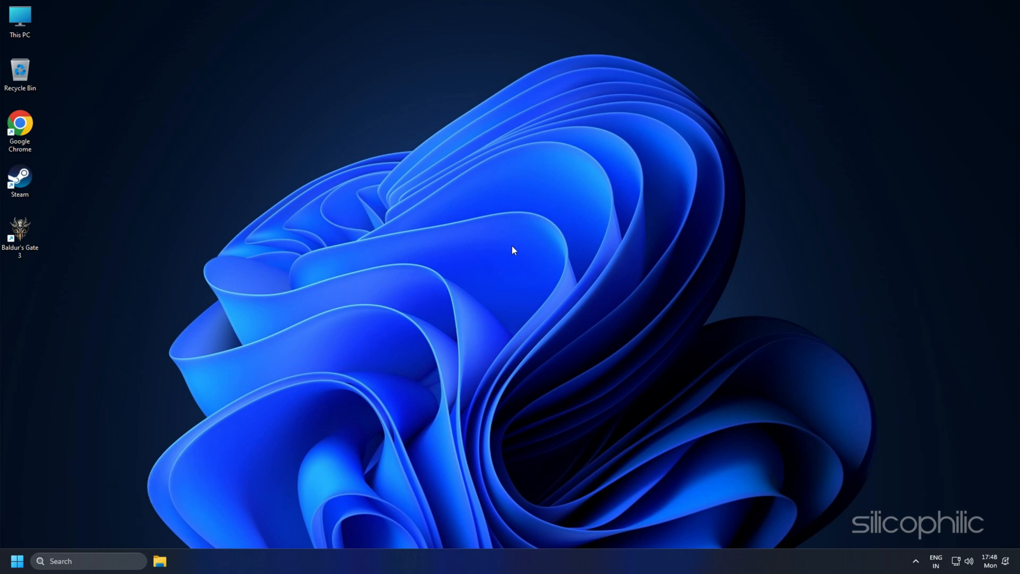
- Run appwiz.cpl from the Run box to list installed programs
{"action": "key", "text": "win+r"}
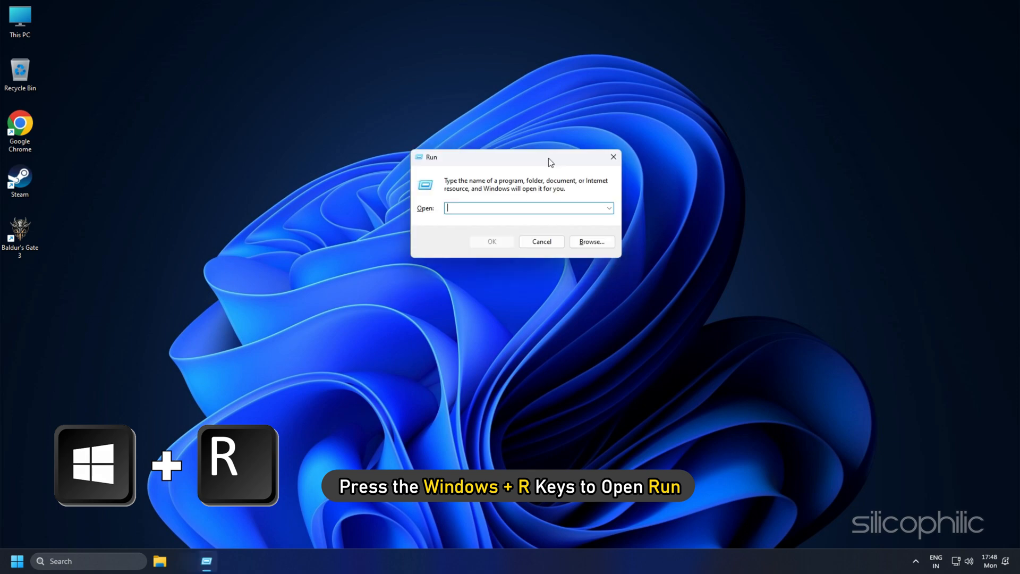
{"action": "type", "text": "appwiz.cpl"}
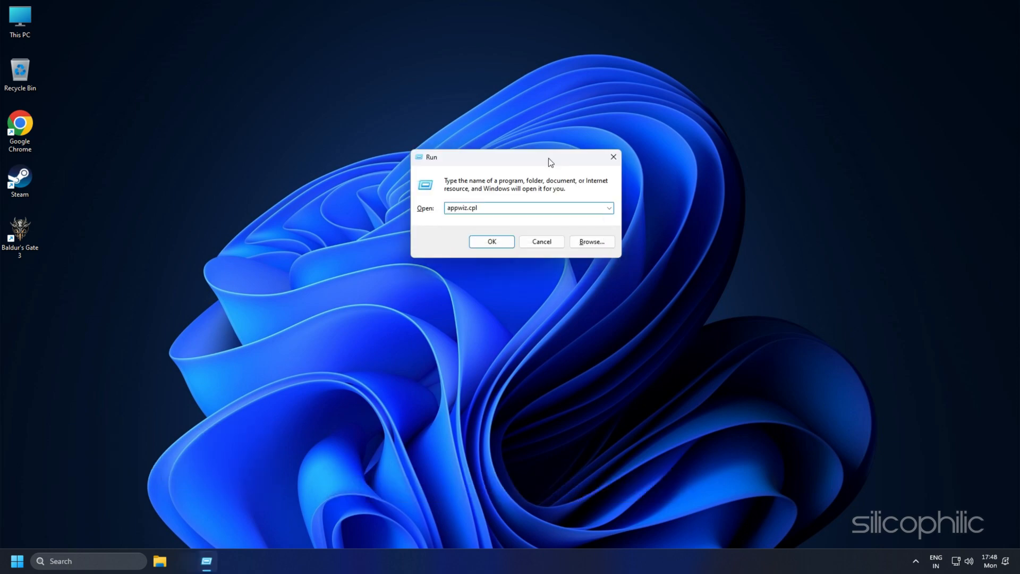
{"action": "left_click", "coordinate": [492, 241]}
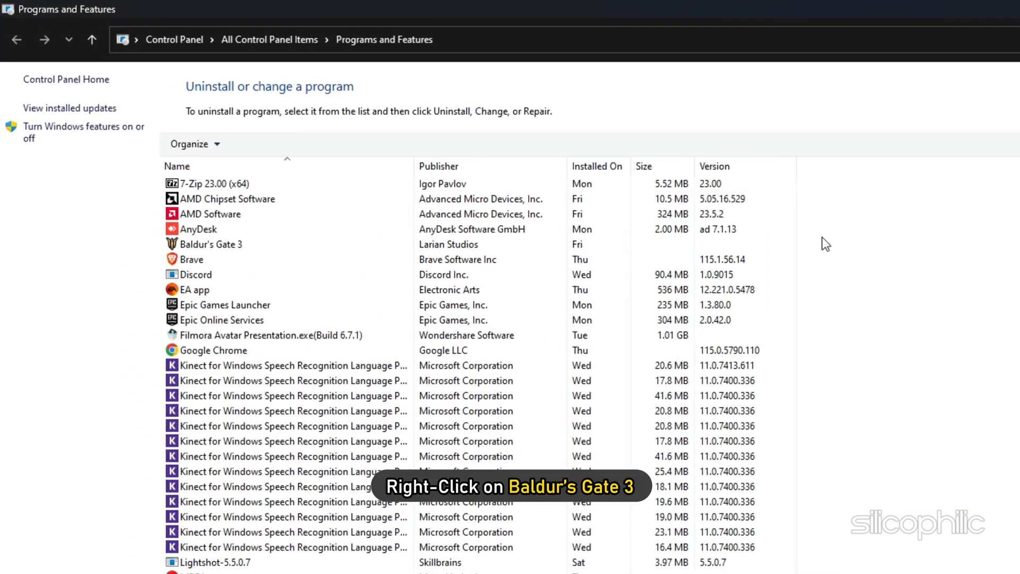
- Uninstall Baldur's Gate 3 from Programs and Features, confirming in Steam's prompt
{"action": "right_click", "coordinate": [210, 244]}
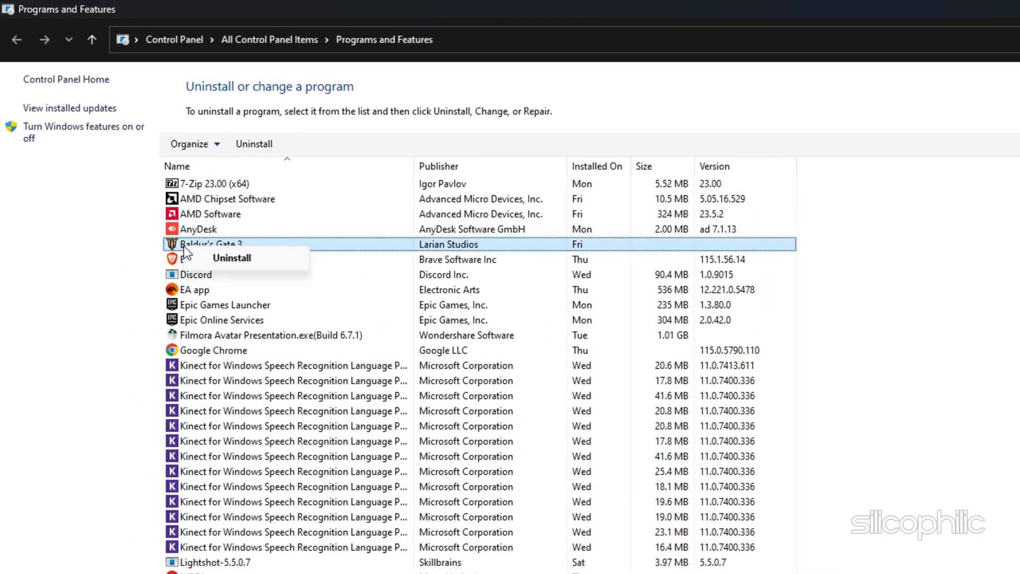
{"action": "left_click", "coordinate": [231, 258]}
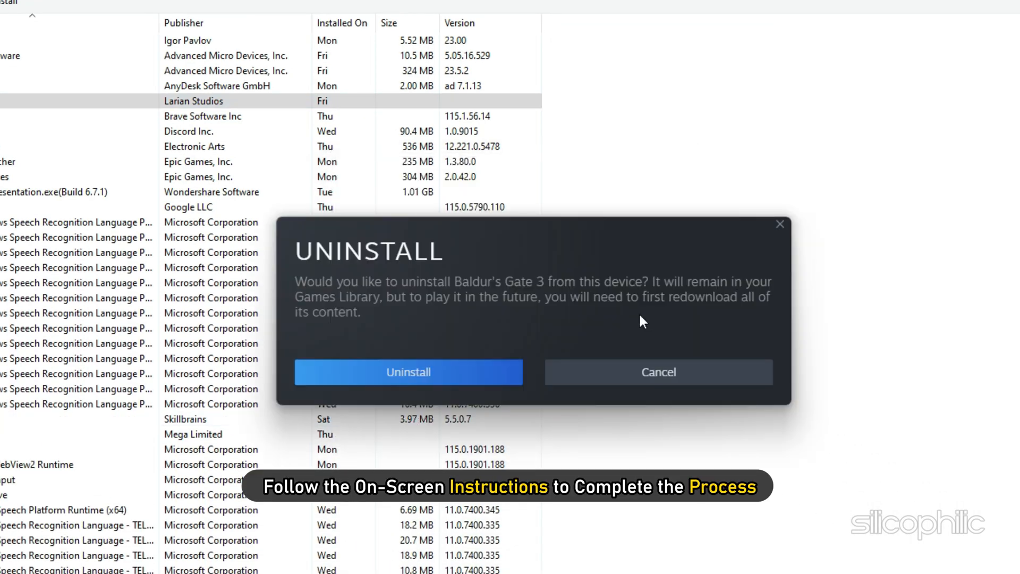
{"action": "left_click", "coordinate": [408, 372]}
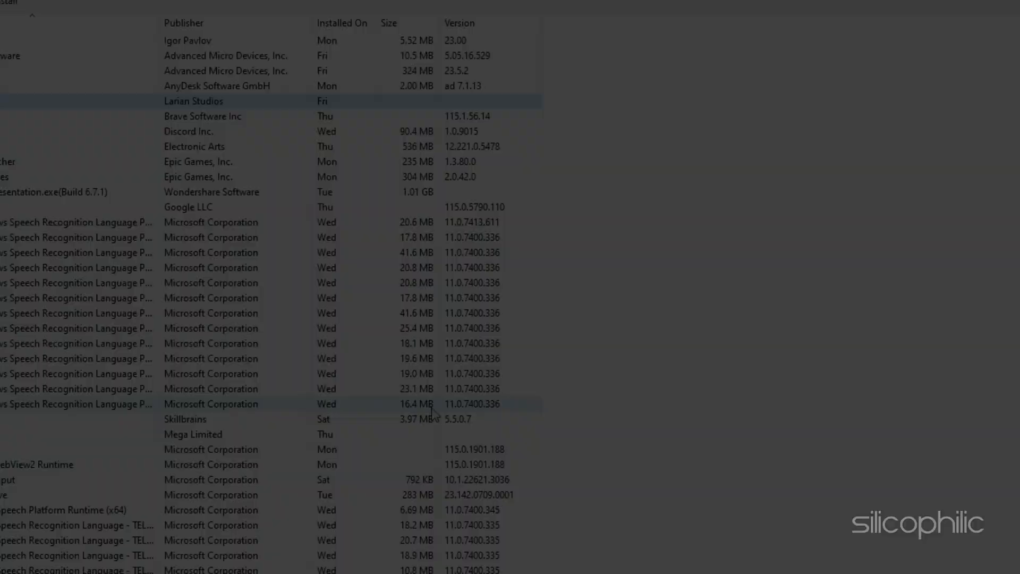